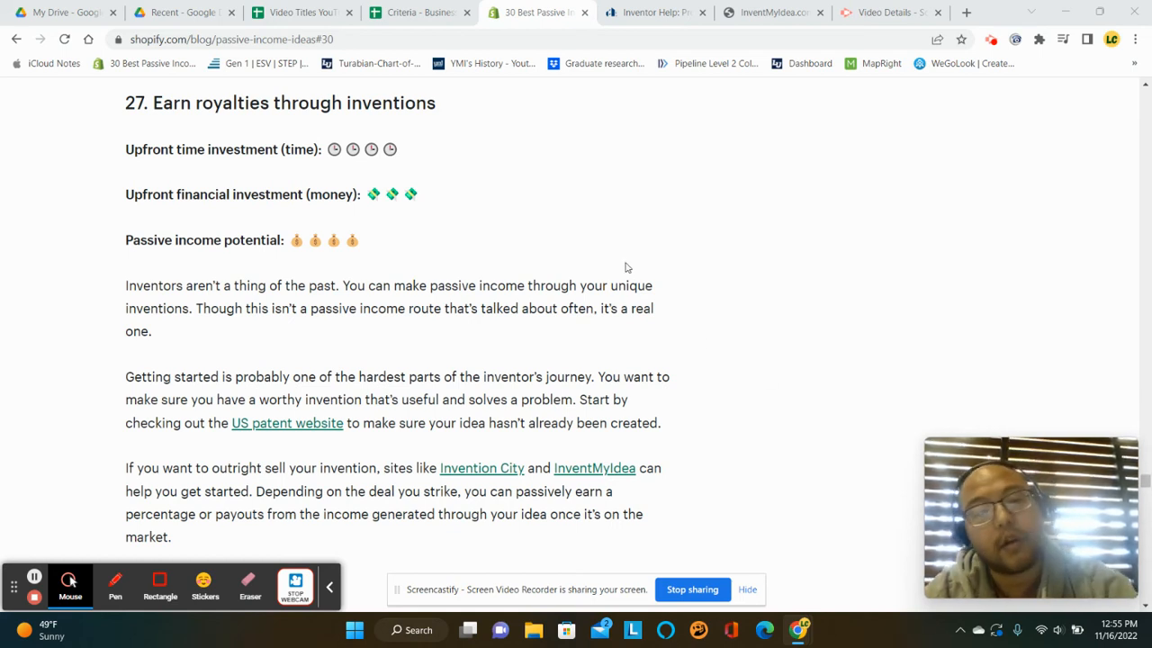
mouse_move(566, 223)
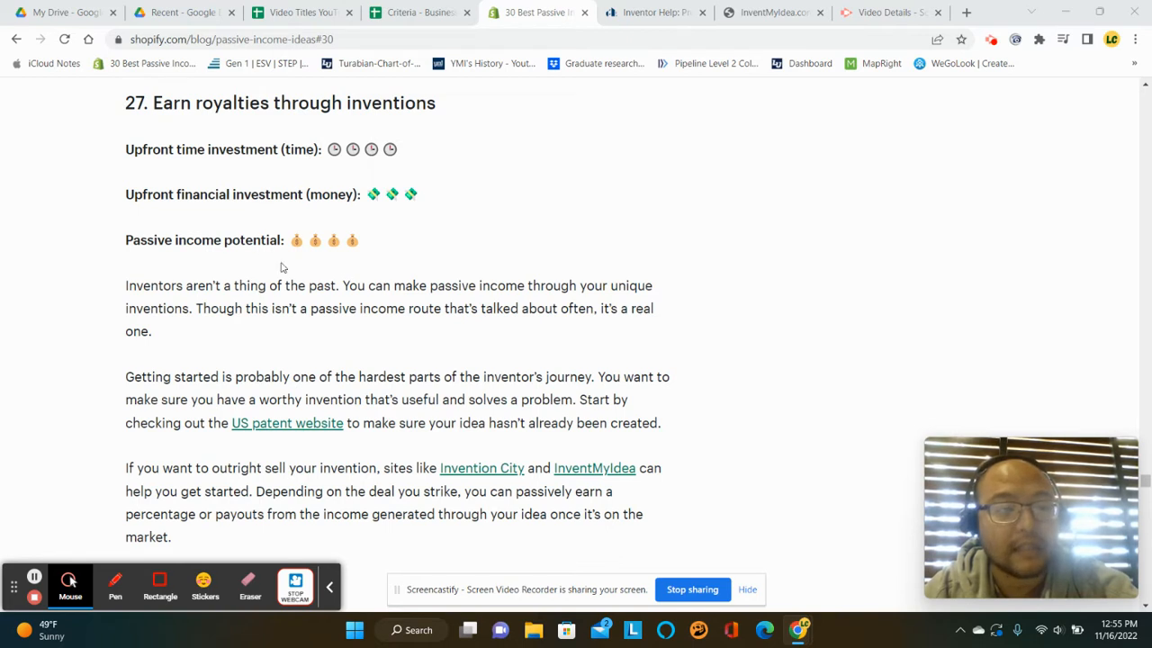
mouse_move(414, 313)
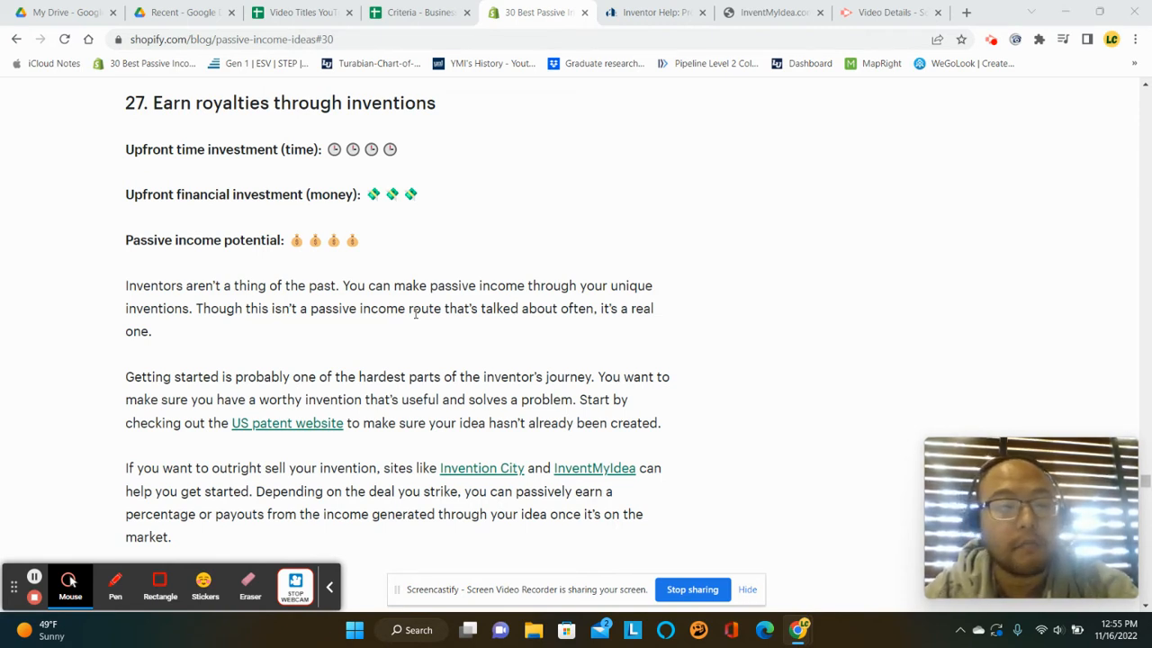
Switch from the Shopify article's inventions section to the Criteria income streams spreadsheet.
click(418, 13)
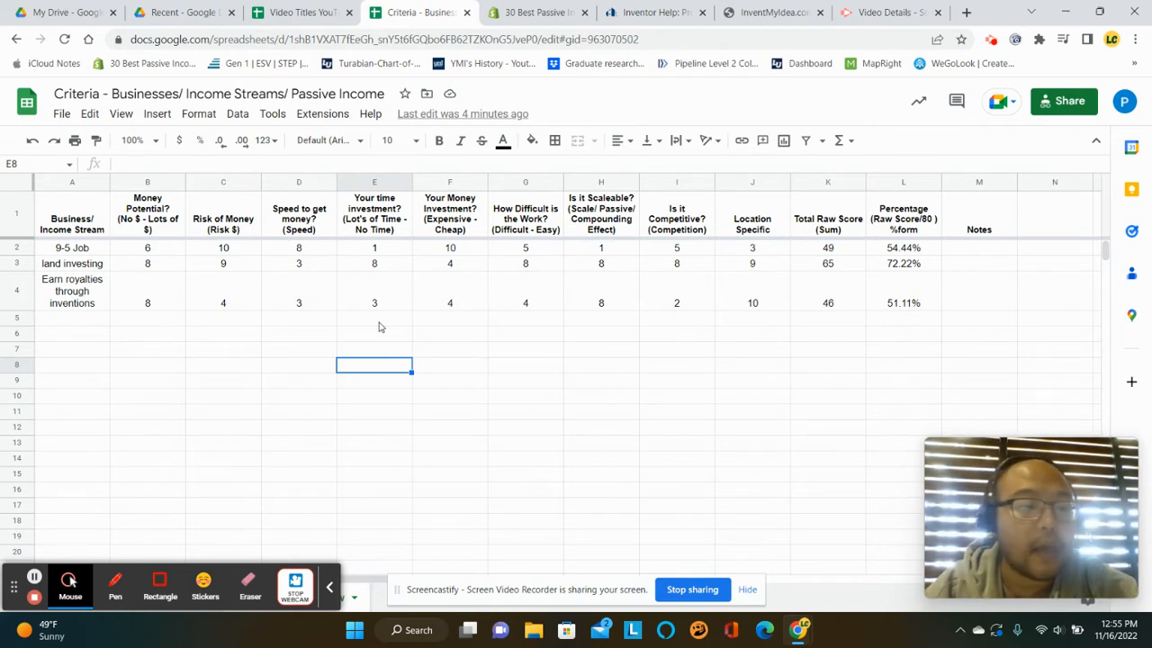
Check the inventions row's Money Potential score, then return to the passive income article.
click(148, 303)
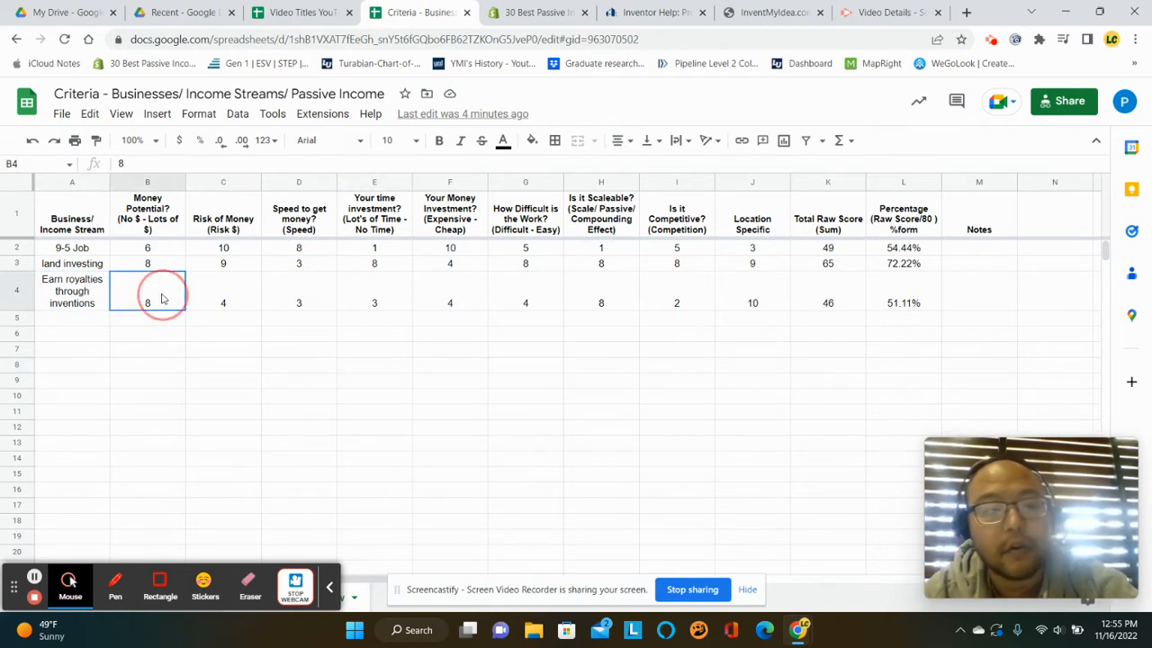
click(536, 10)
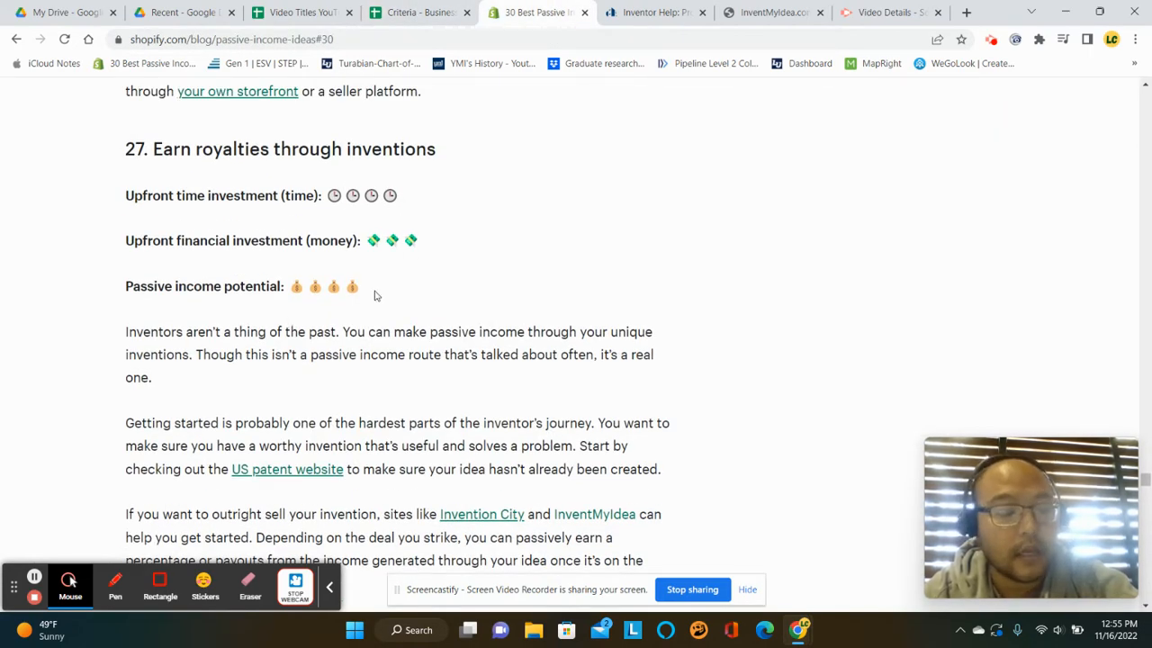
Read through section 27 on earning royalties, then bring up the InventMyIdea website.
scroll(down, 3)
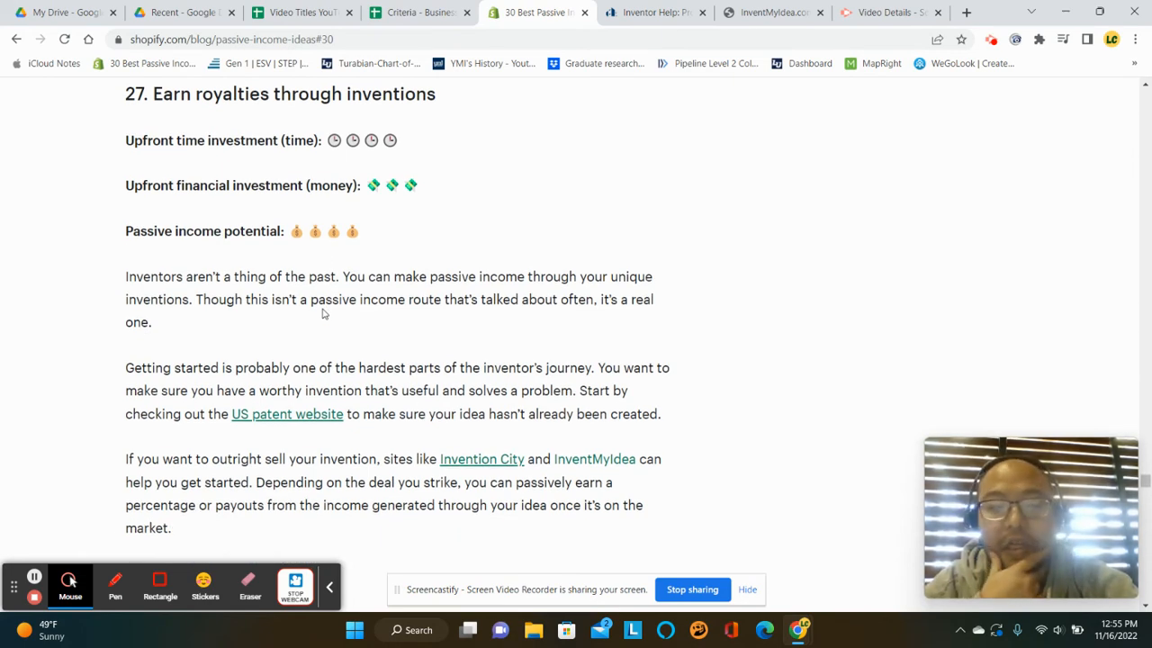
scroll(down, 3)
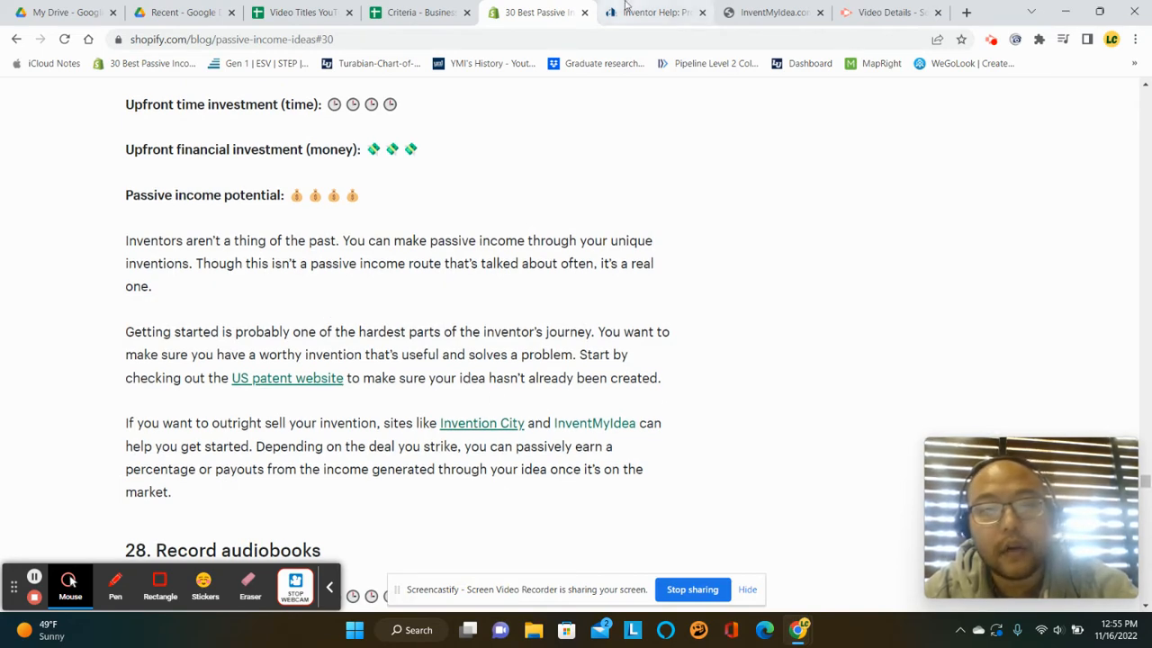
click(771, 11)
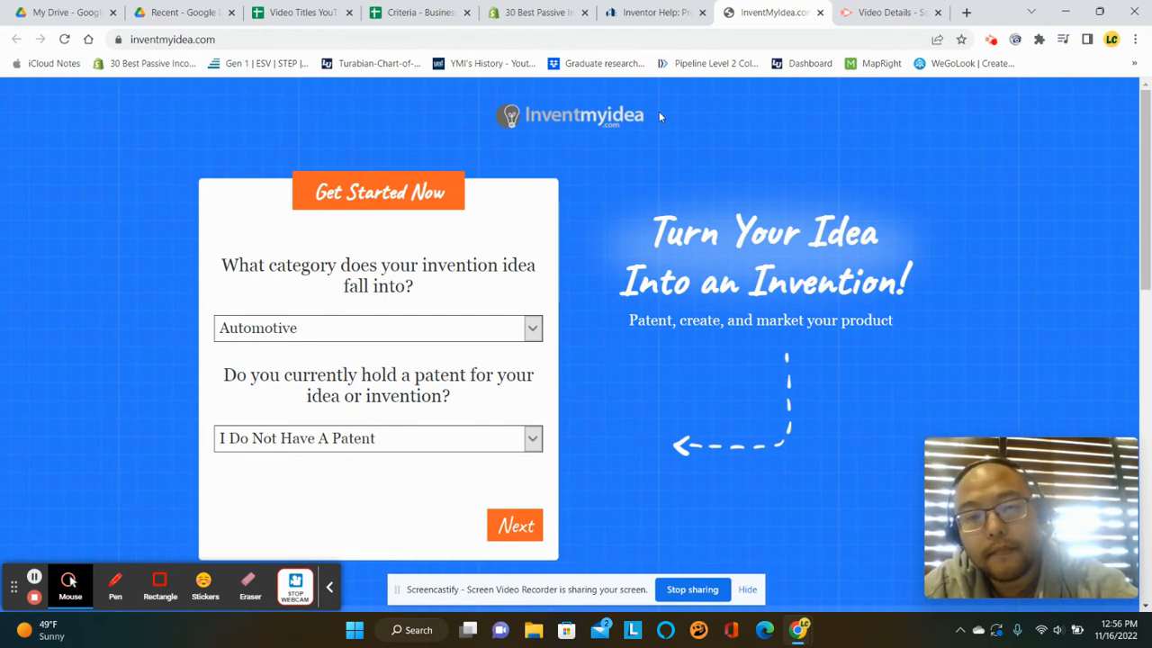
Browse the Invention City homepage down to its retailer partners and product successes.
click(655, 13)
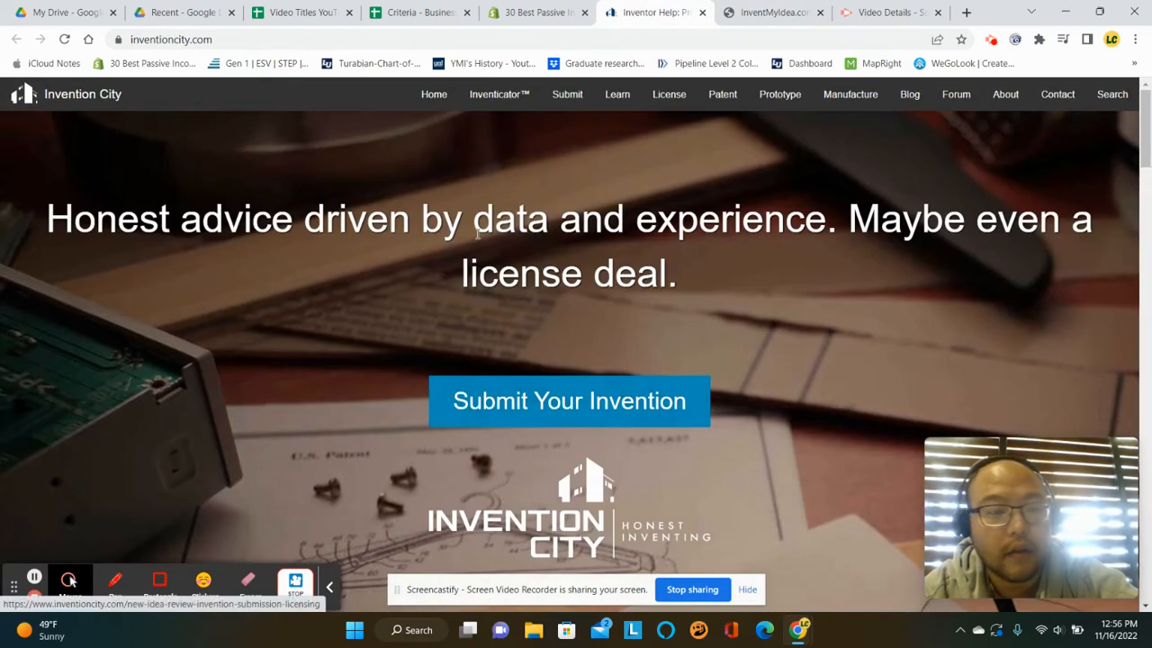
scroll(down, 3)
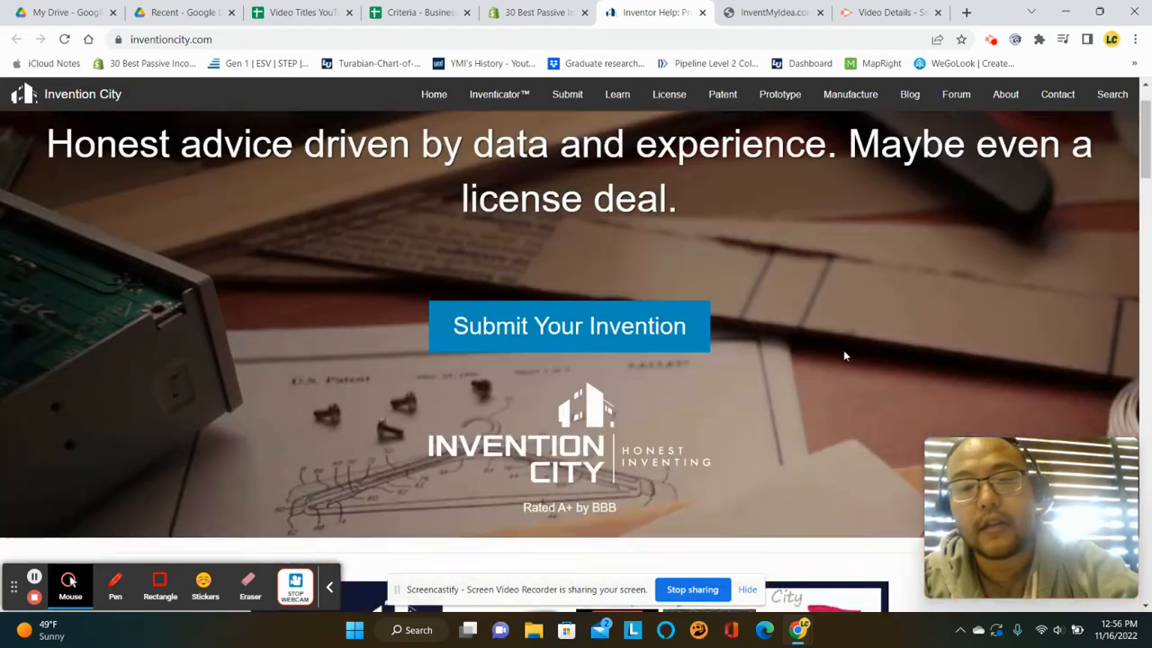
scroll(down, 3)
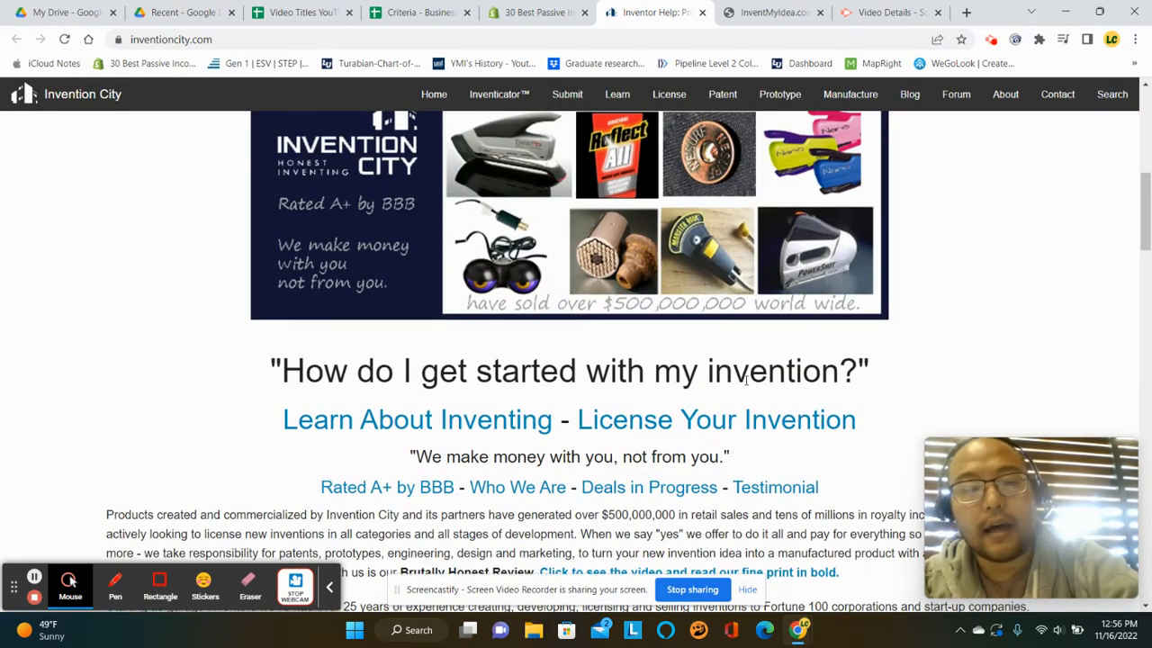
scroll(down, 3)
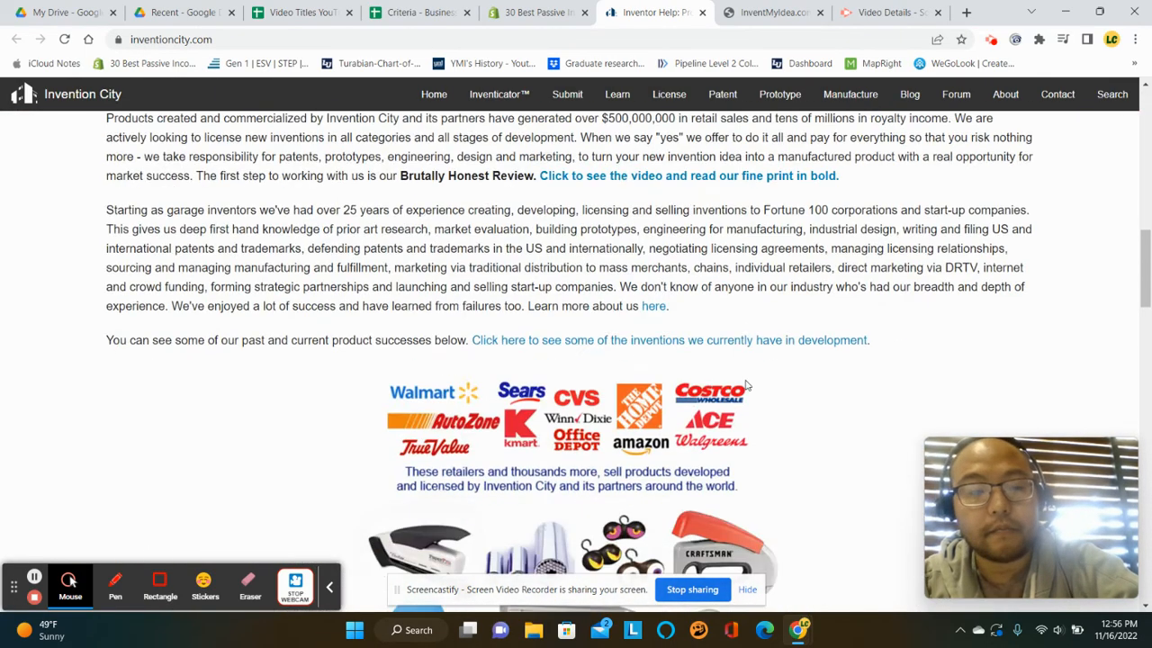
scroll(down, 3)
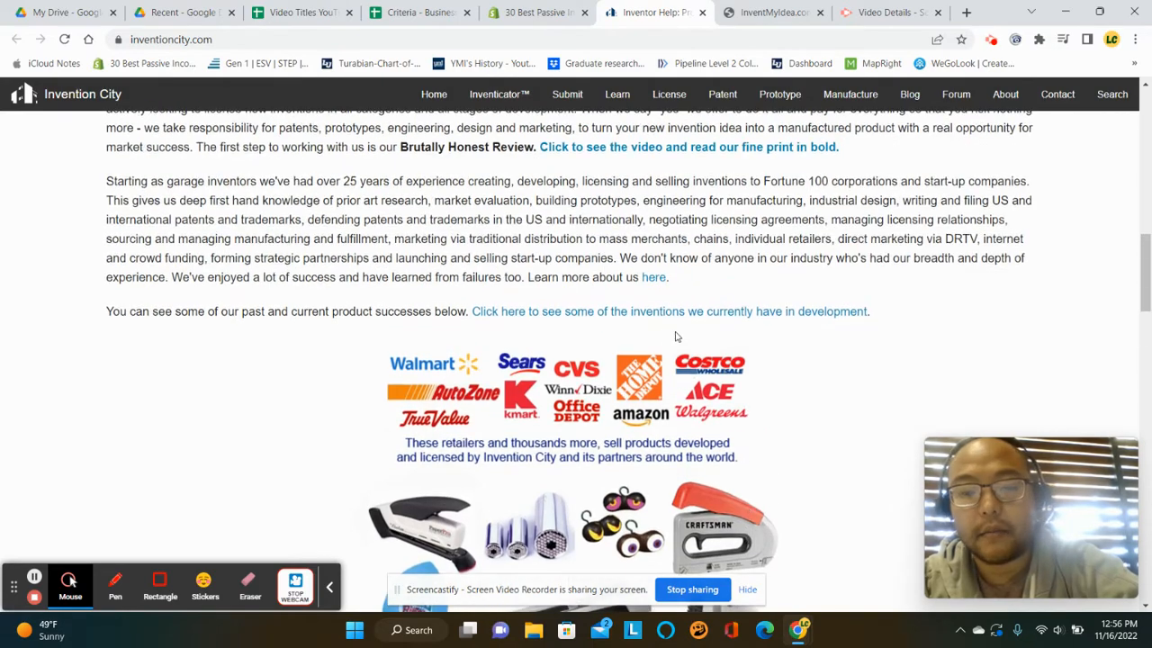
Flip between Invention City and InventMyIdea, settling on the InventMyIdea questionnaire.
click(772, 12)
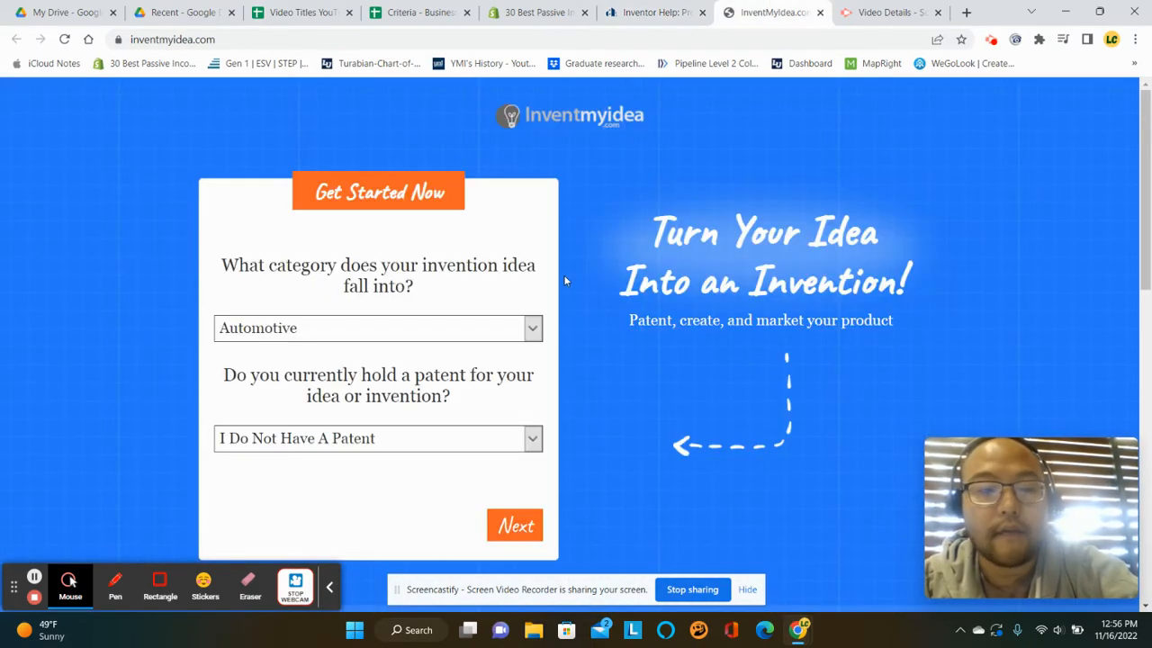
click(655, 13)
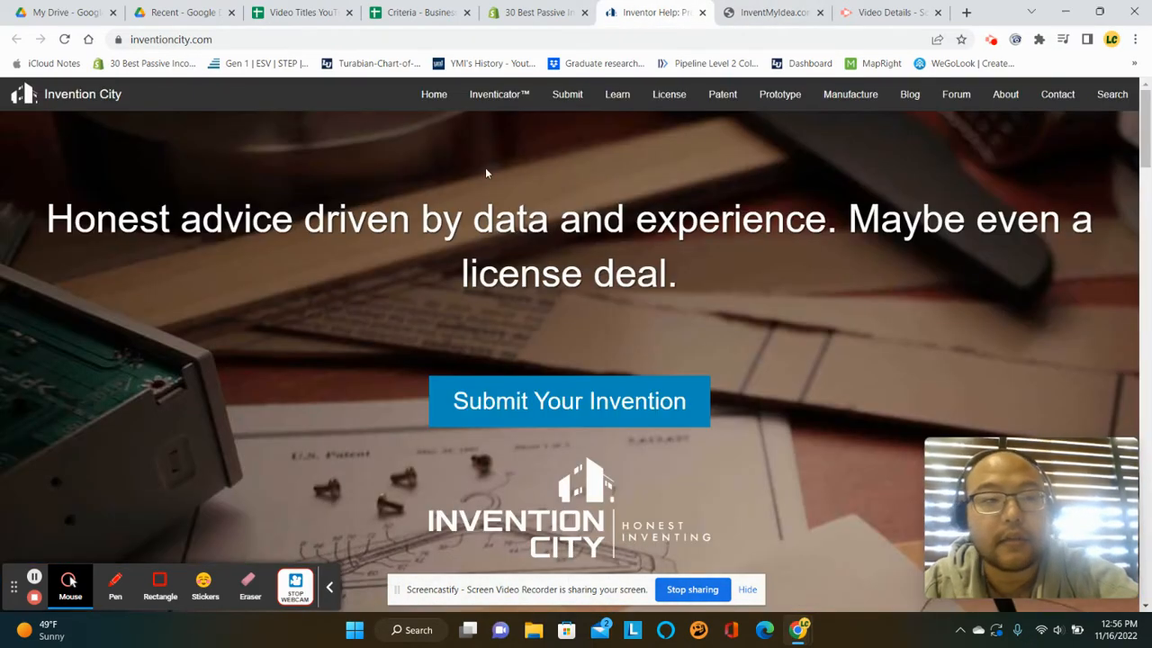
click(772, 10)
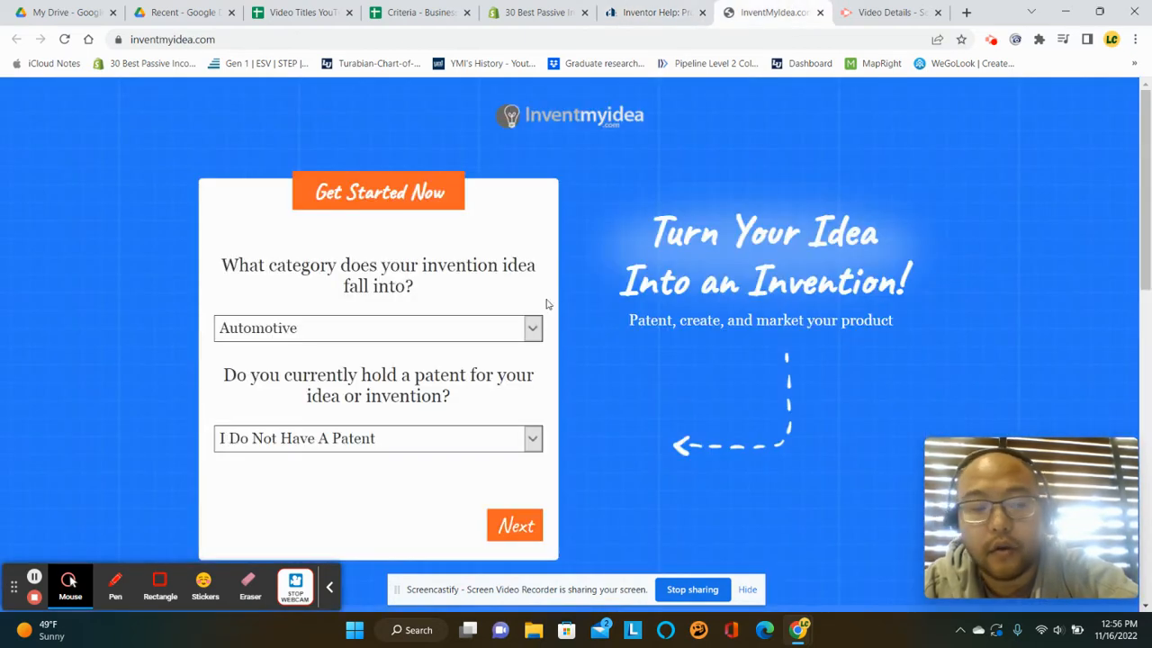
click(378, 328)
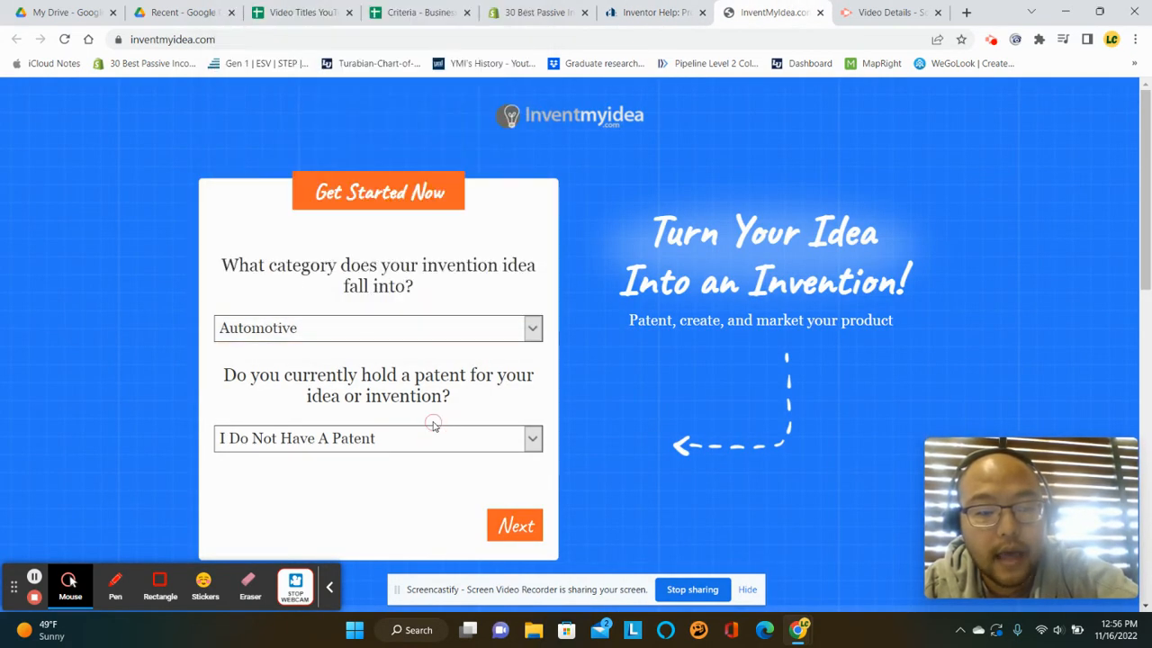
Advance the InventMyIdea questionnaire to its age and email step, glancing at Invention City.
click(515, 525)
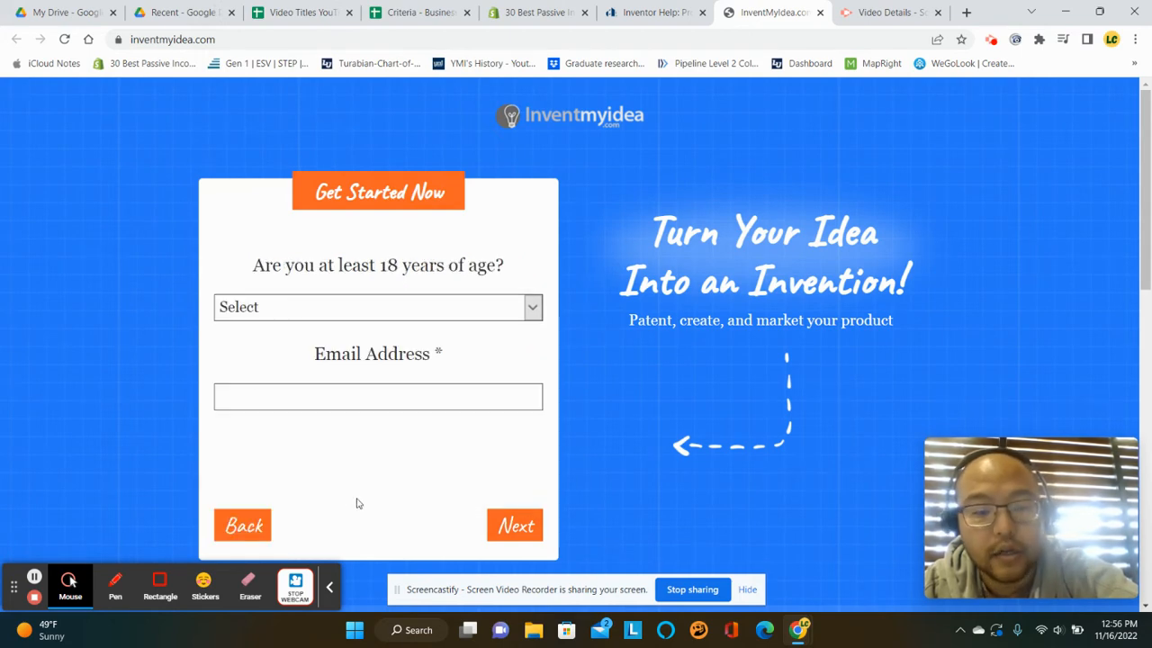
scroll(down, 3)
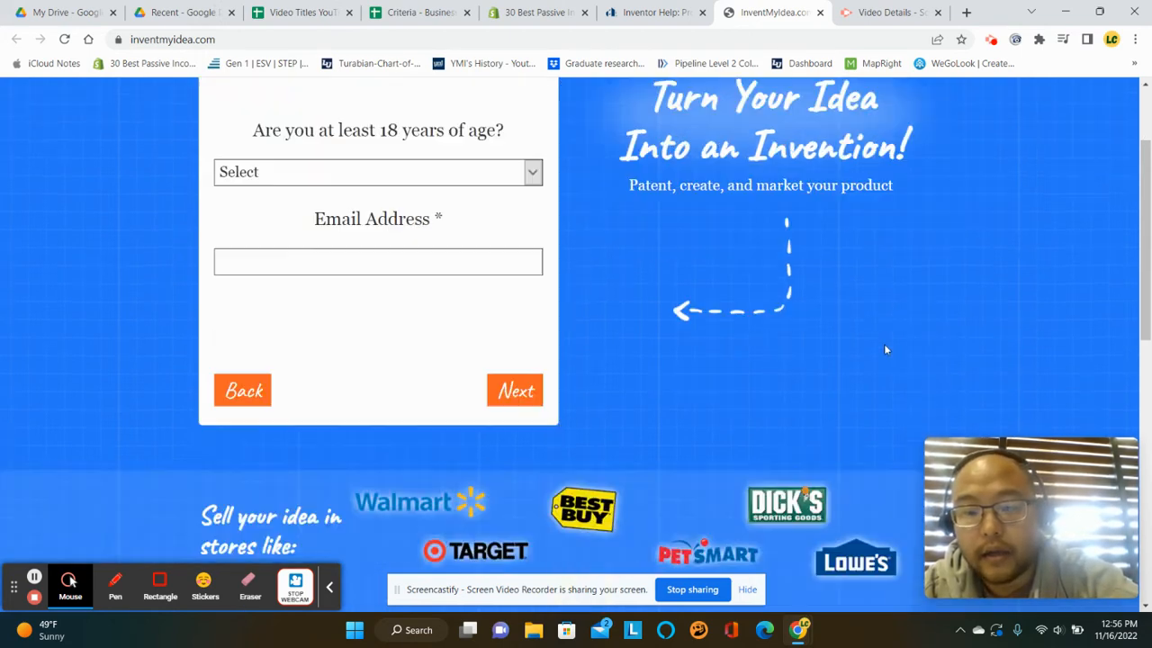
scroll(down, 3)
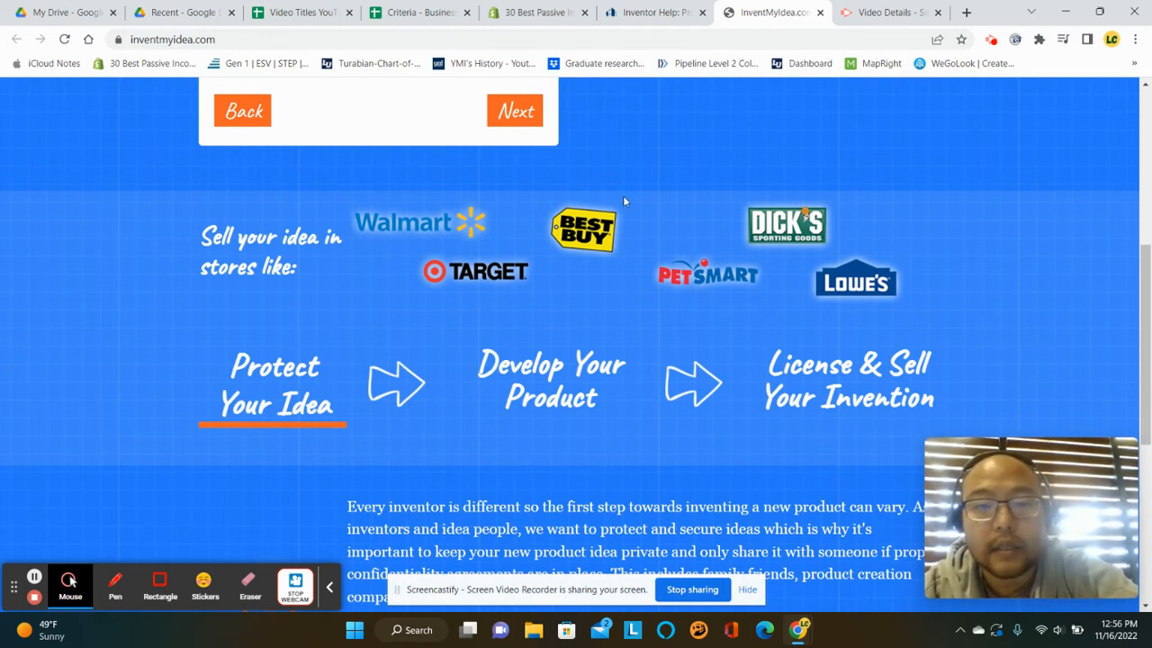
click(655, 11)
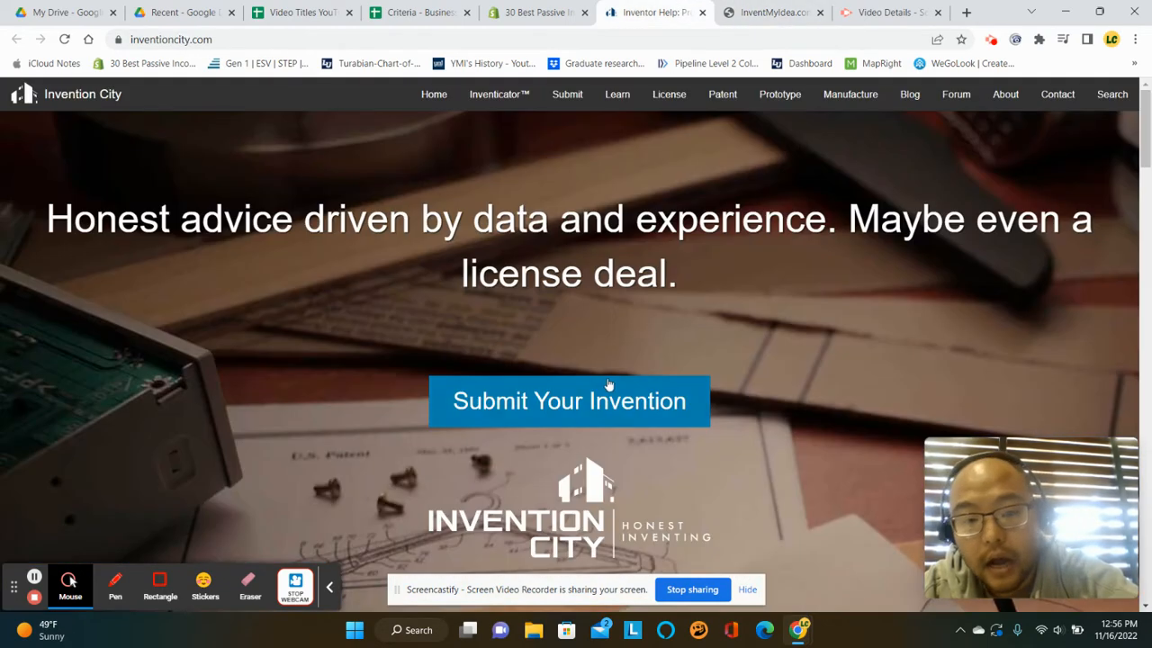
mouse_move(716, 252)
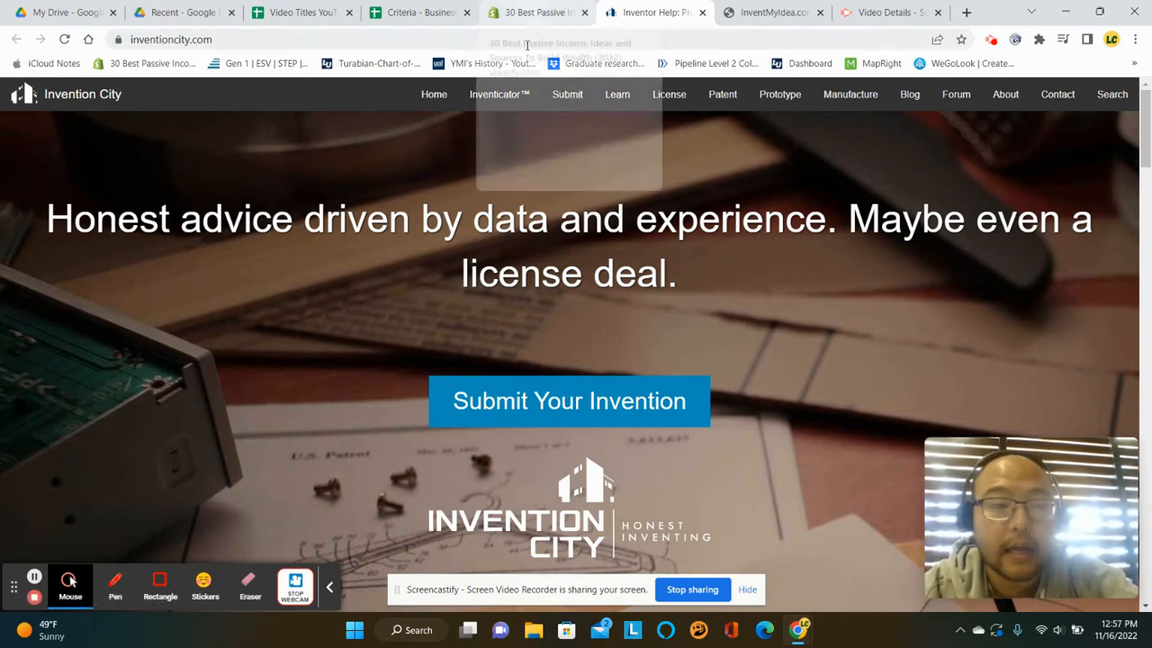
click(771, 11)
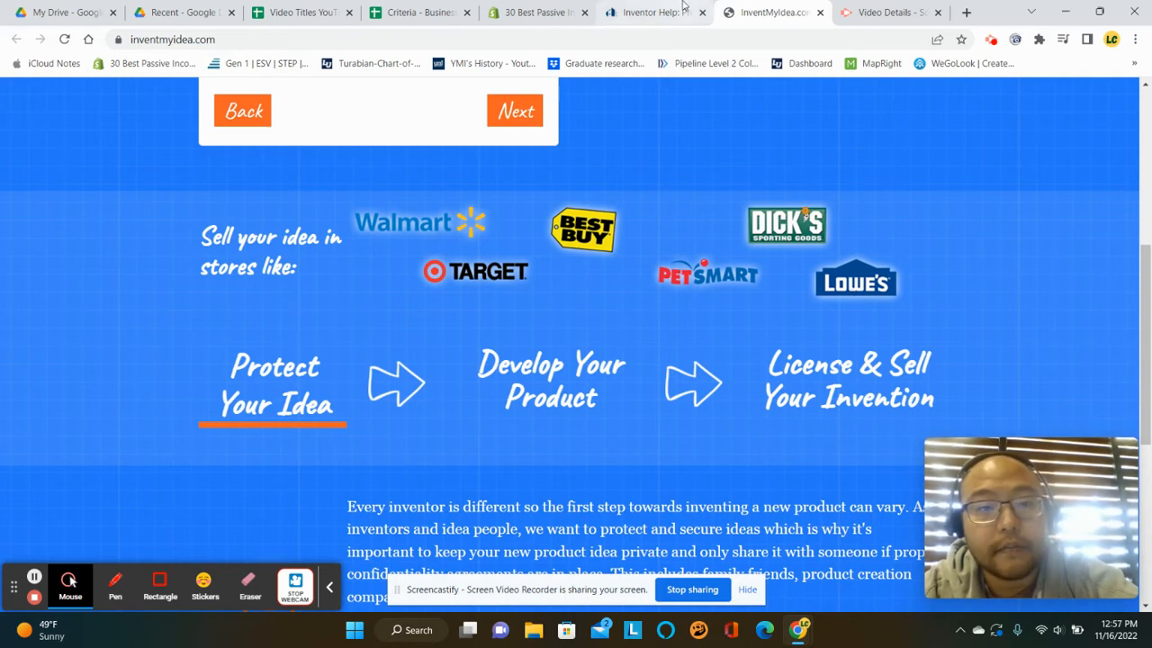
Set the royalties row's Money Potential to 10 (total 48, 53.33%) and check its speed, time and money scores.
click(418, 11)
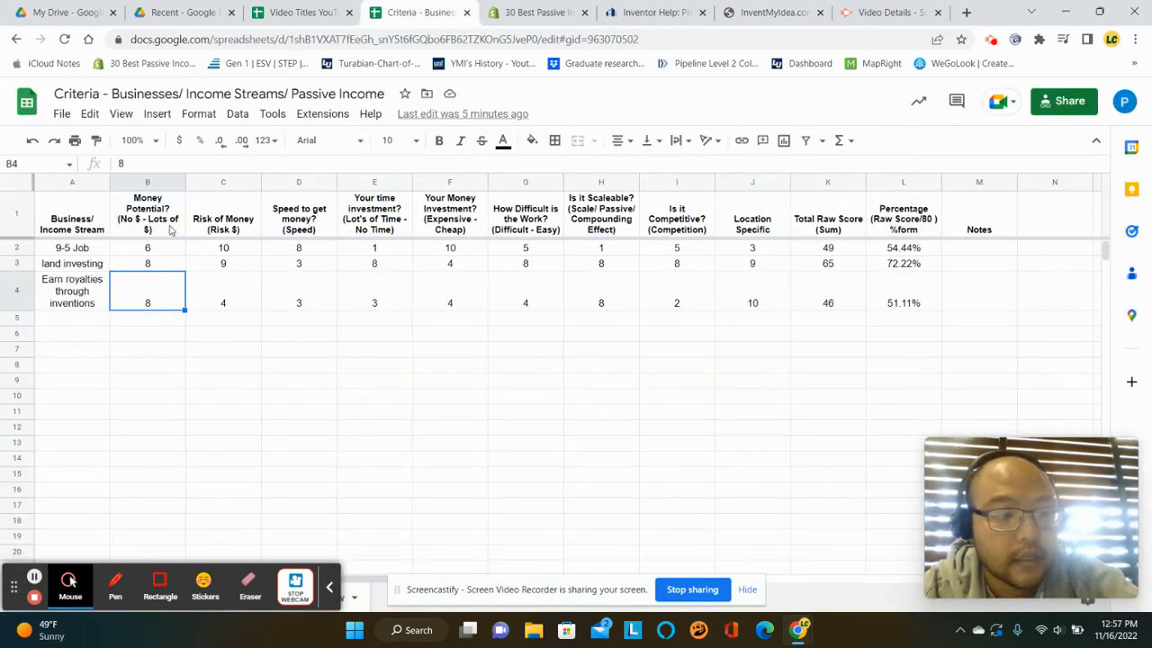
mouse_move(159, 306)
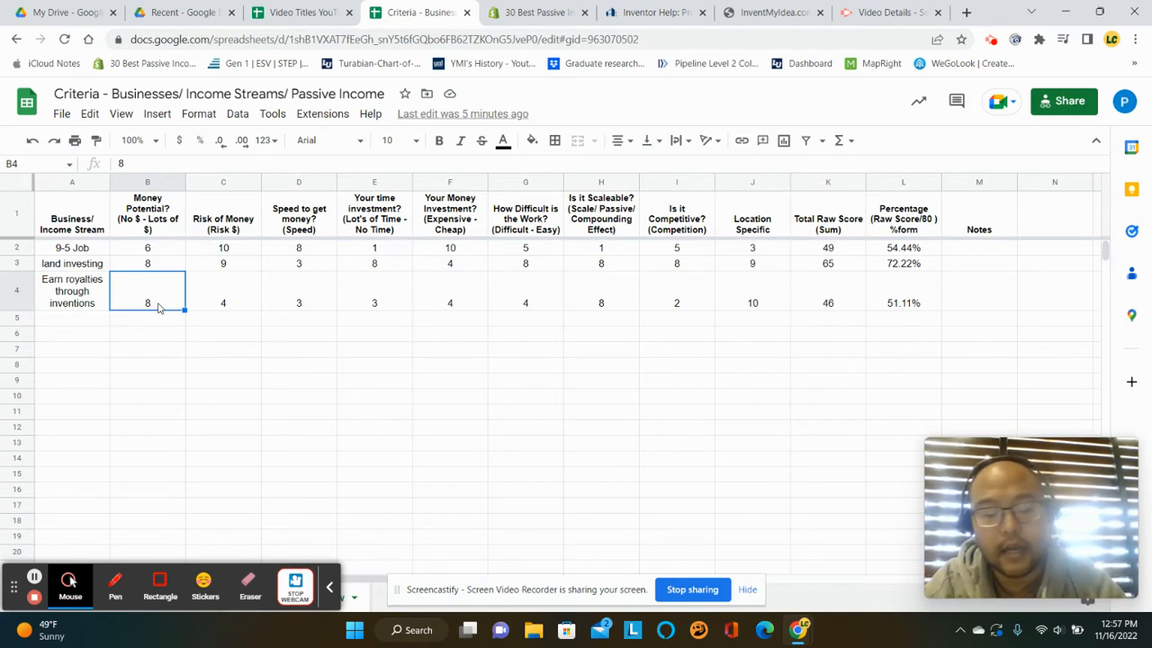
text(10)
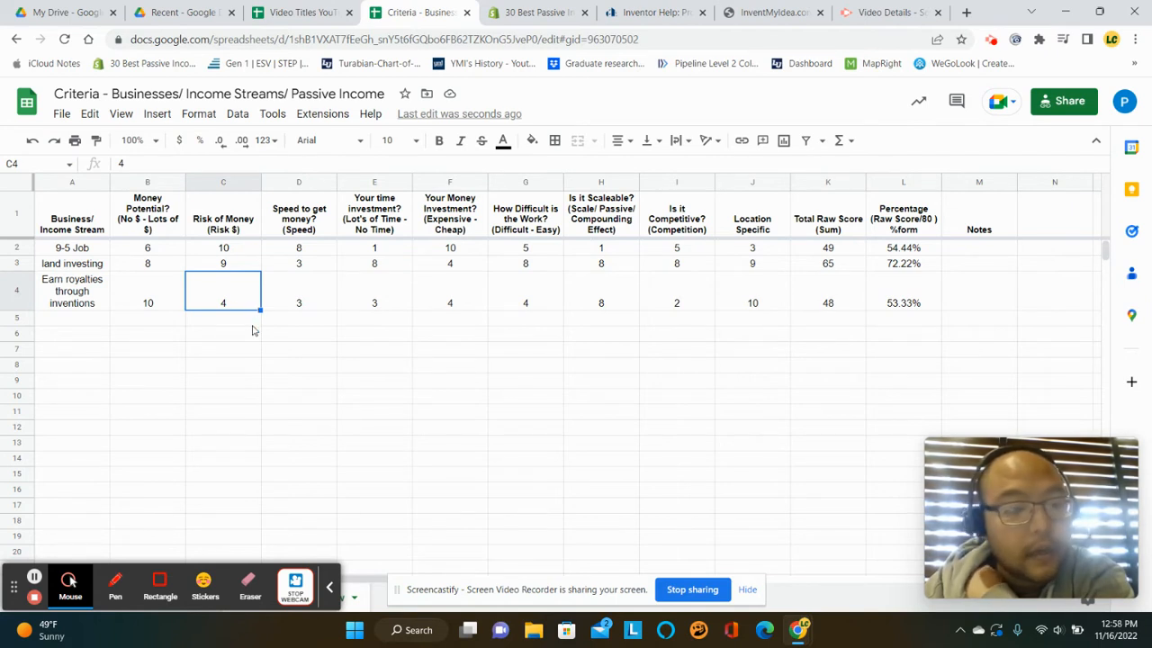
click(298, 302)
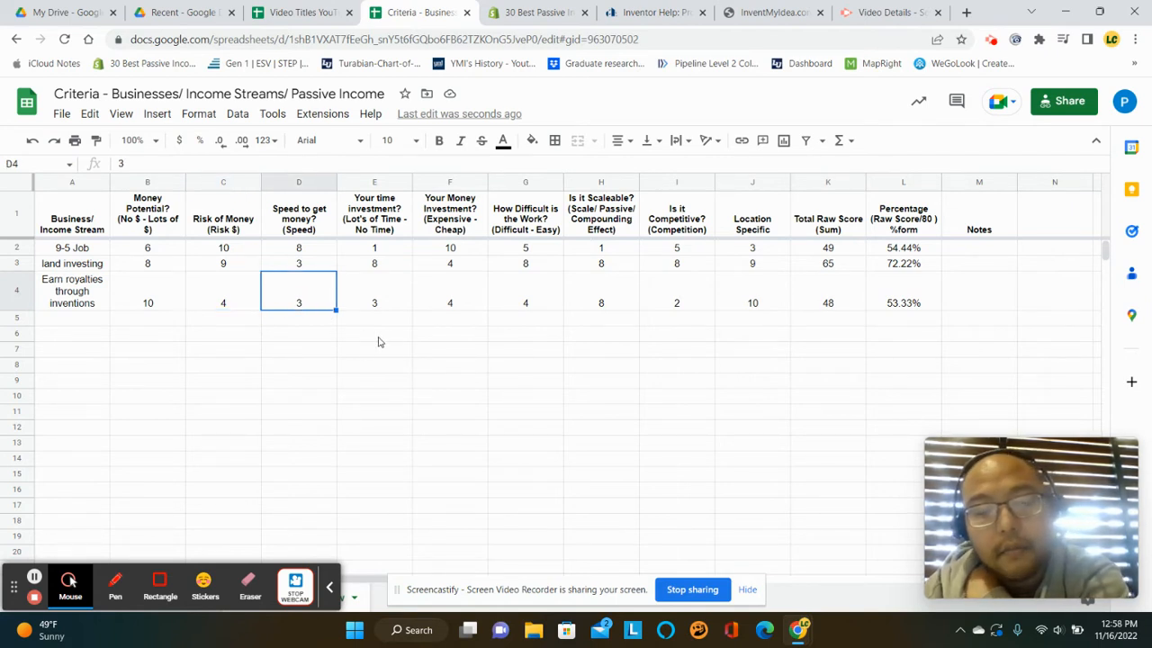
mouse_move(409, 306)
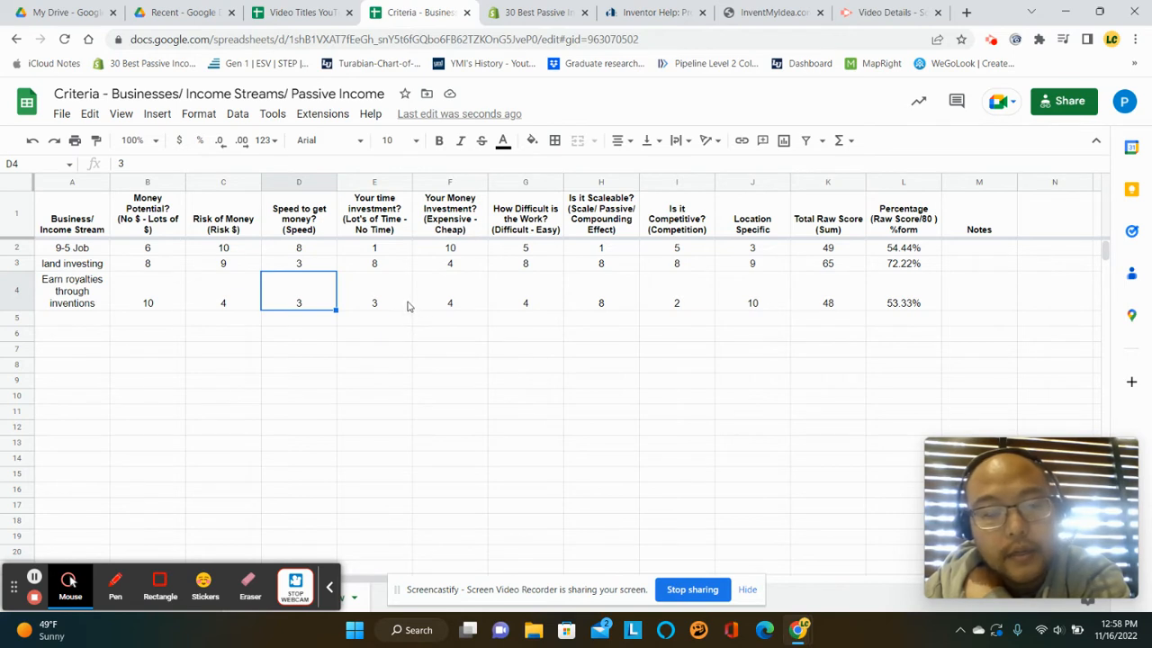
click(375, 291)
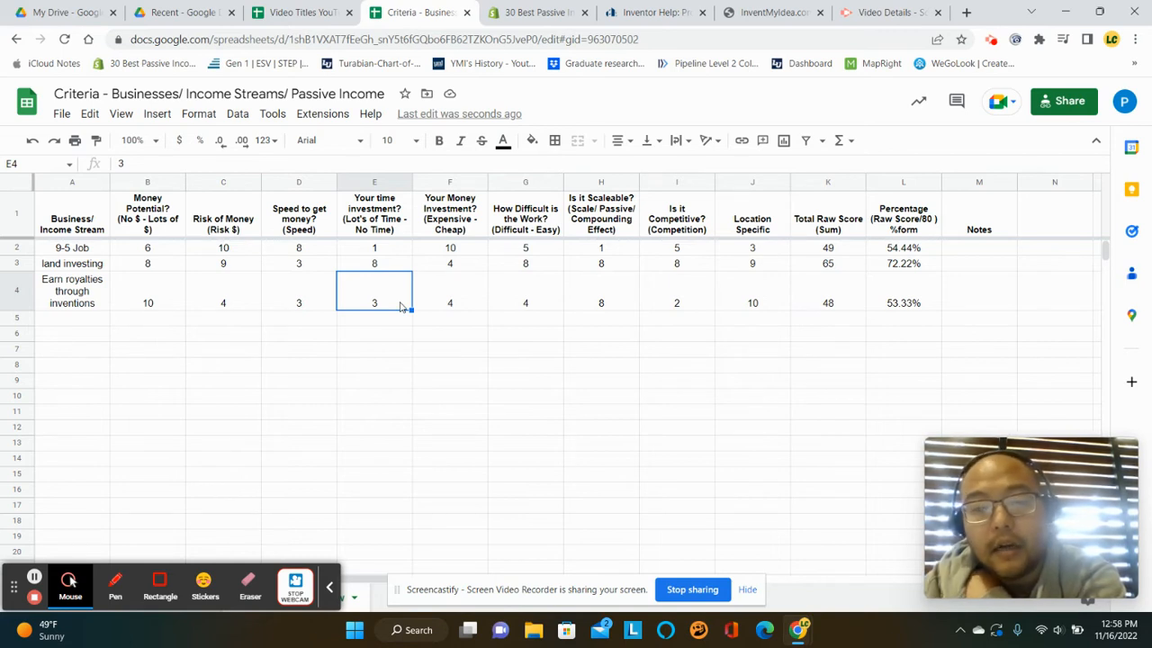
mouse_move(461, 306)
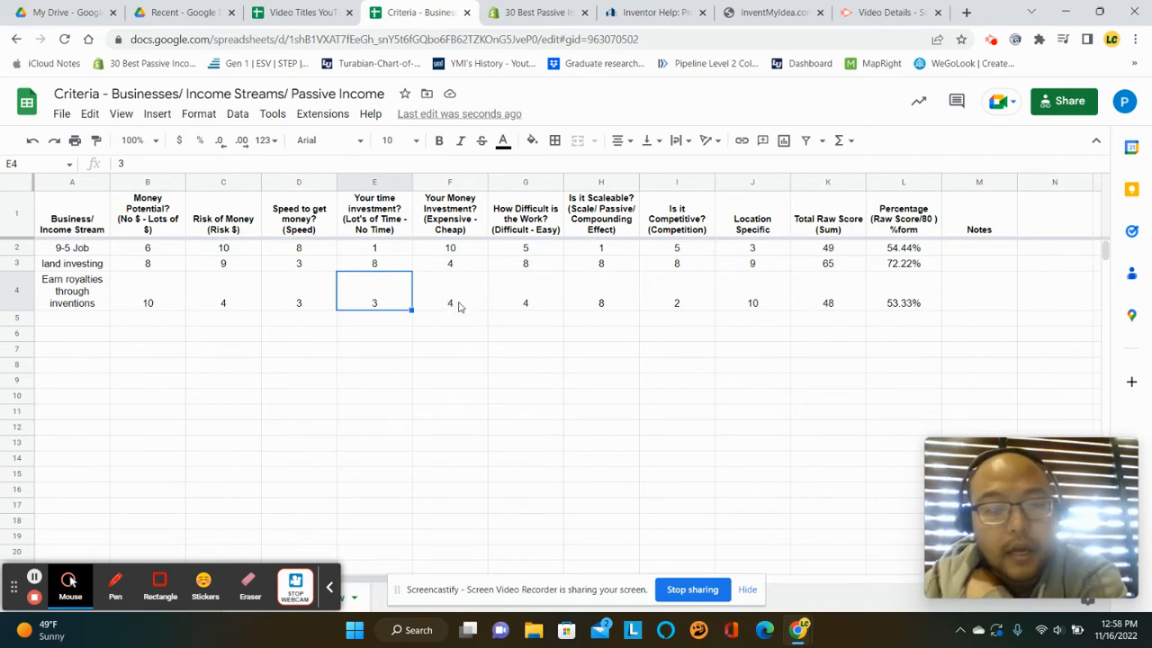
click(450, 289)
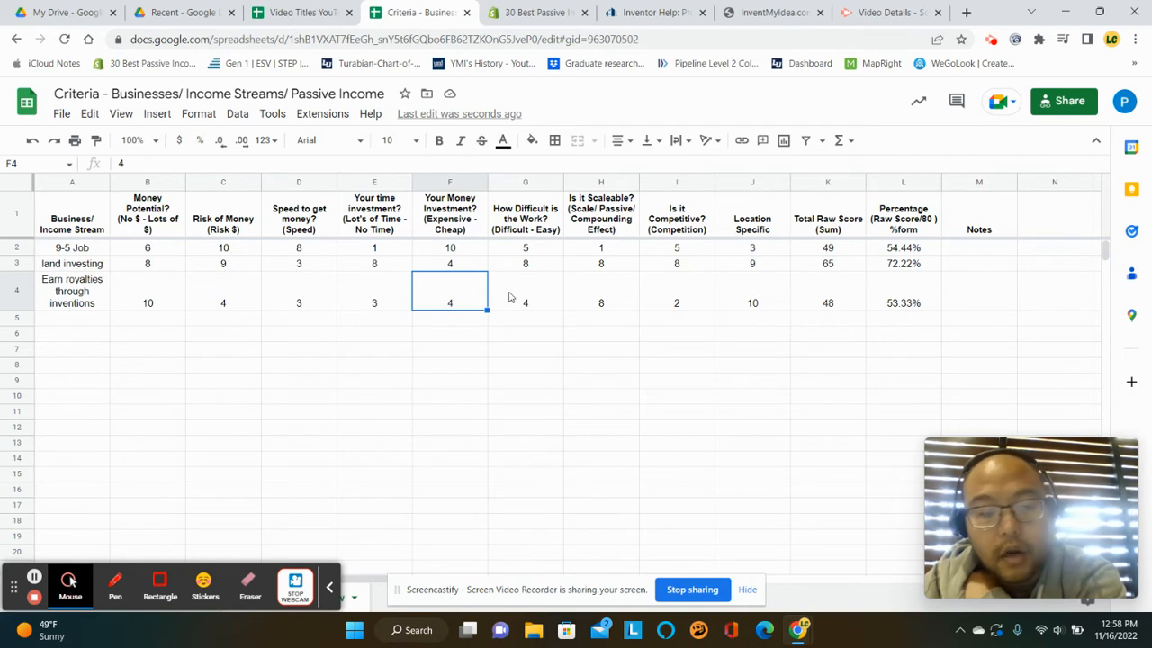
mouse_move(483, 288)
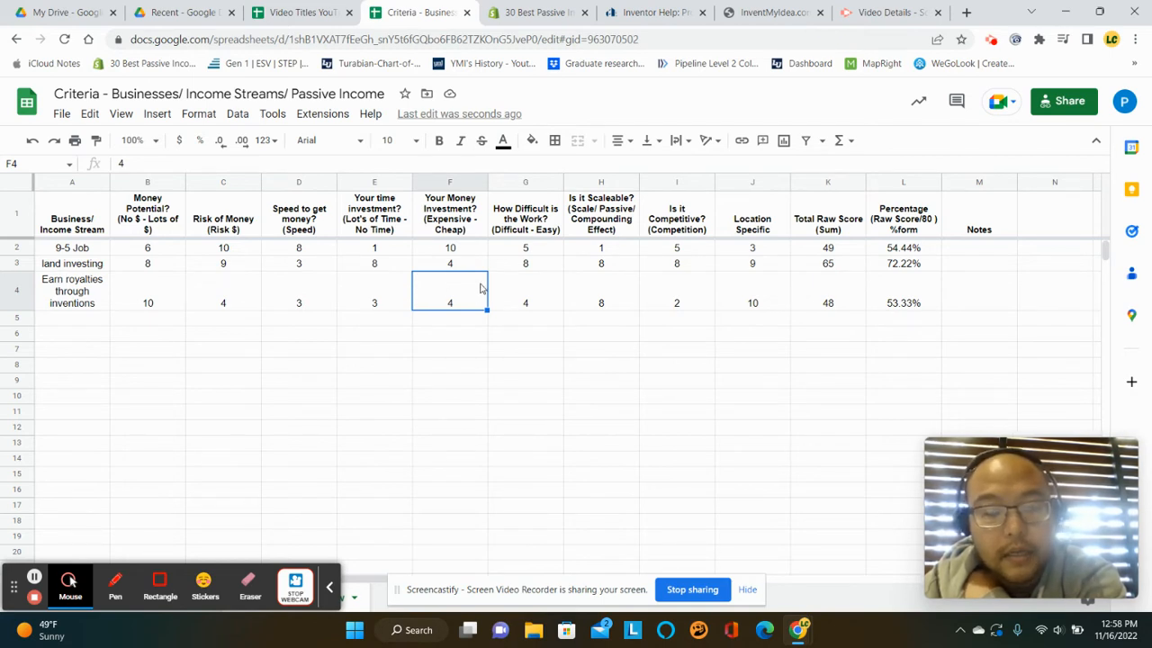
mouse_move(552, 302)
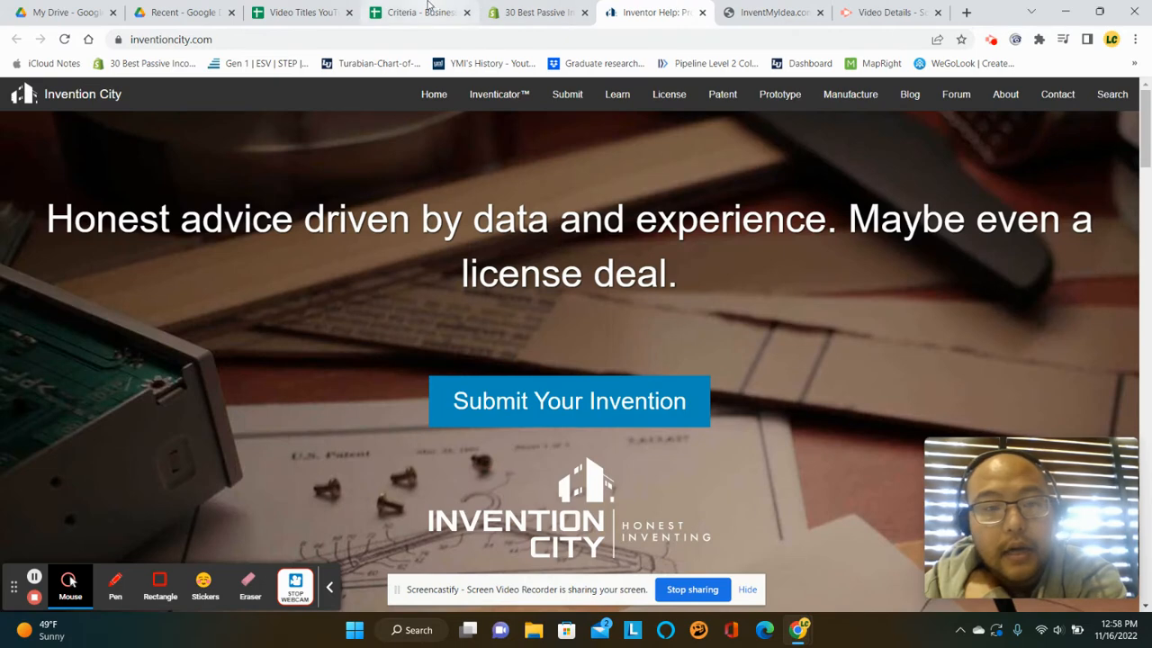
Return from the Invention City homepage to the Criteria spreadsheet.
click(414, 11)
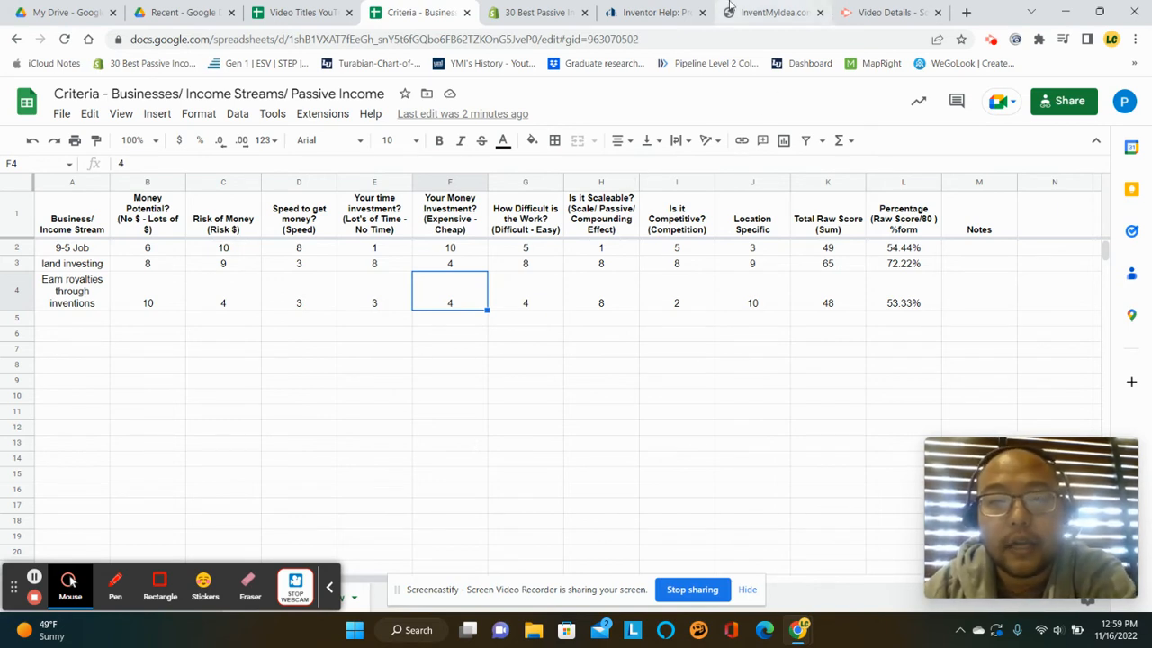
mouse_move(684, 269)
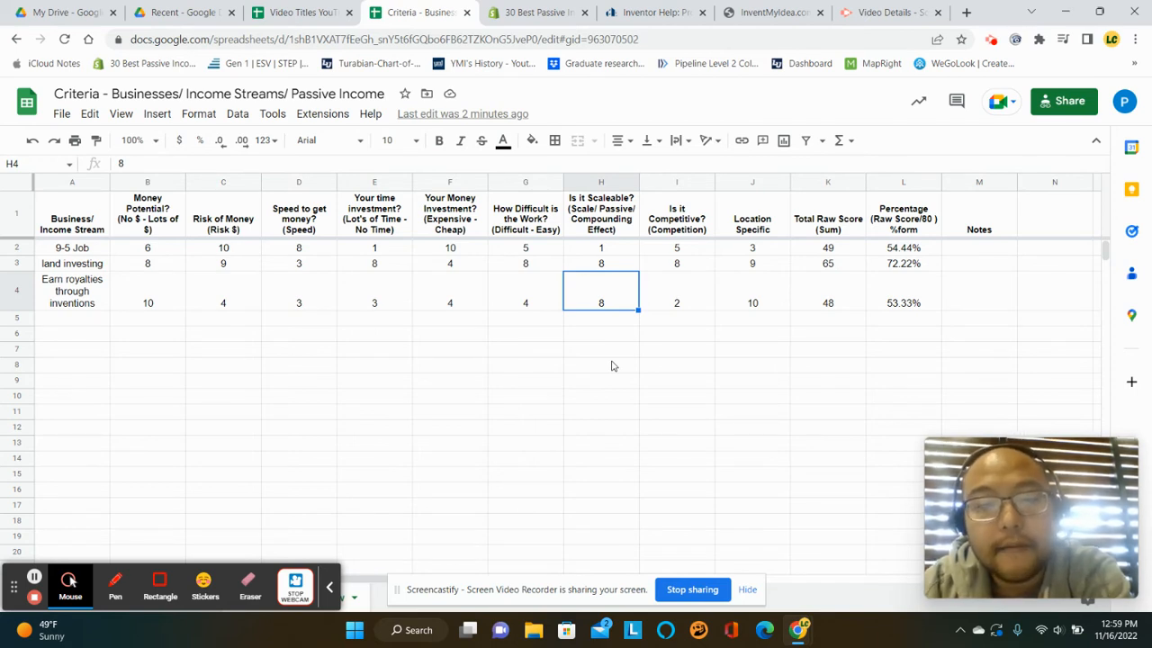
mouse_move(621, 316)
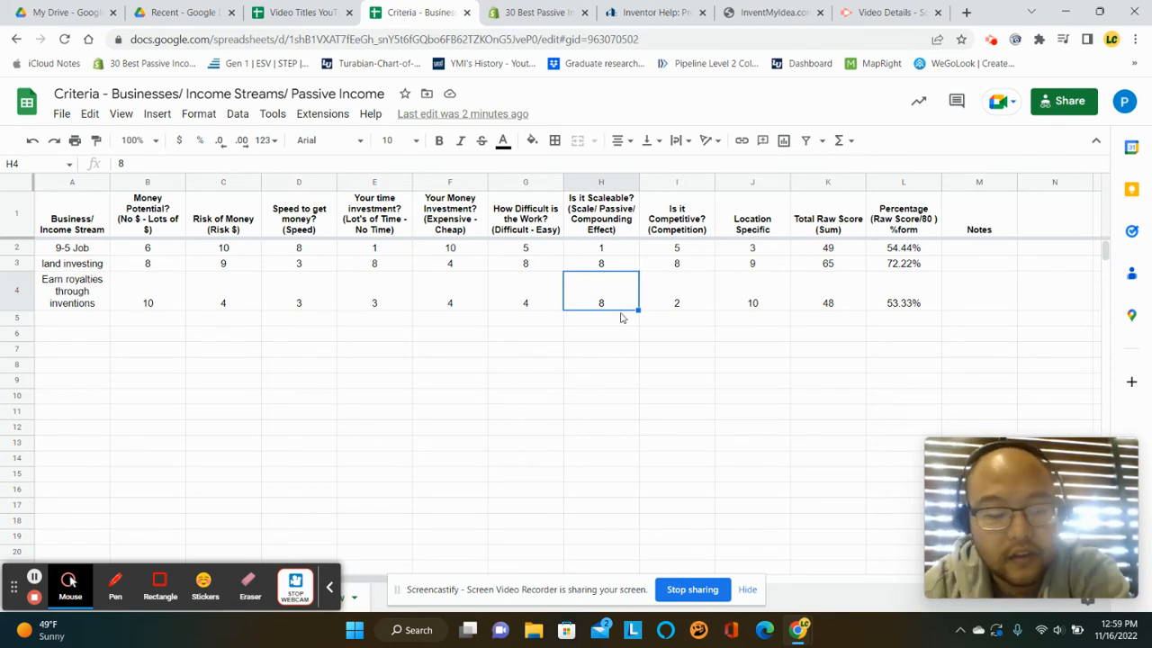
Set the royalties row's Scalability to 10 (total 50, 55.56%) and check its competition score.
text(10)
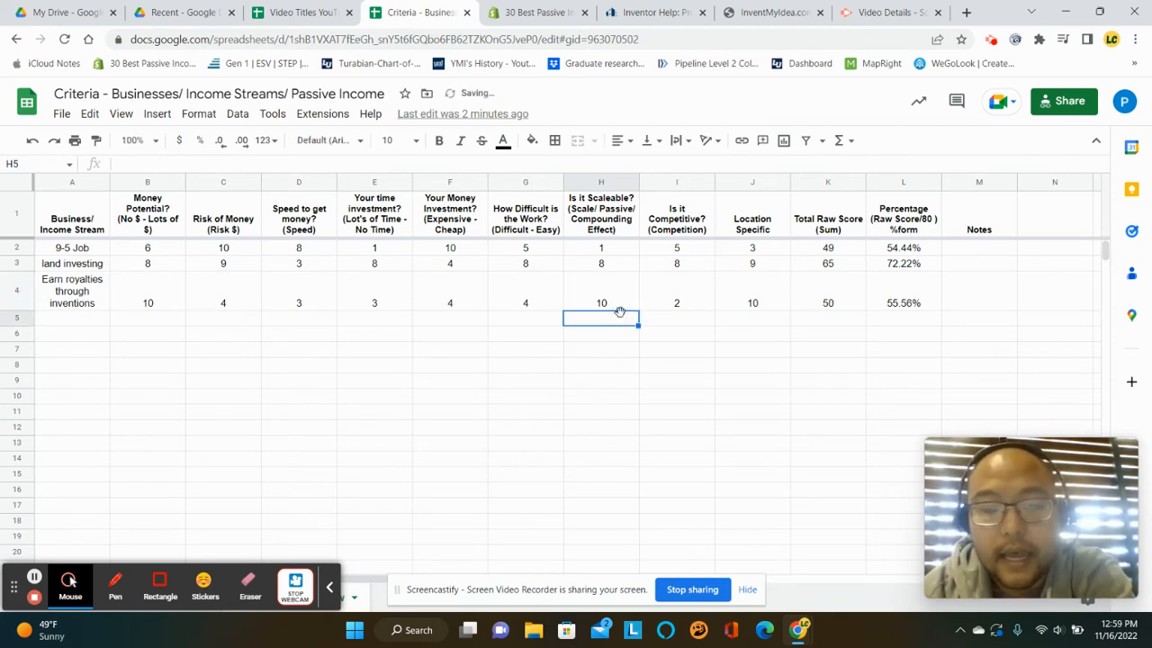
click(601, 303)
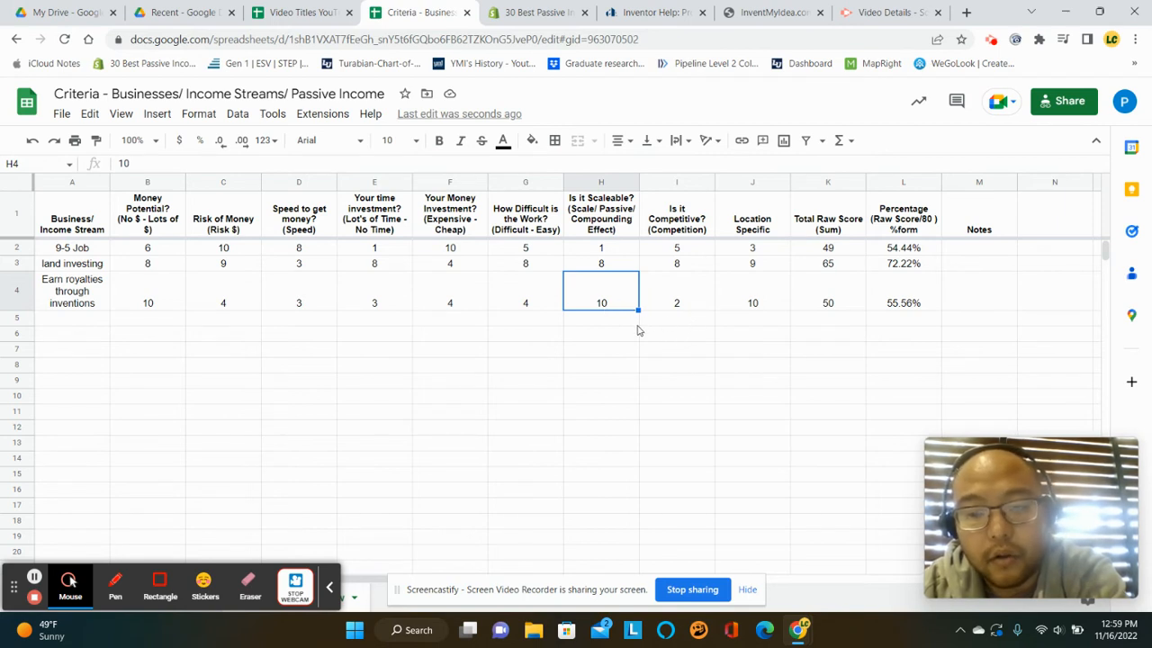
click(677, 302)
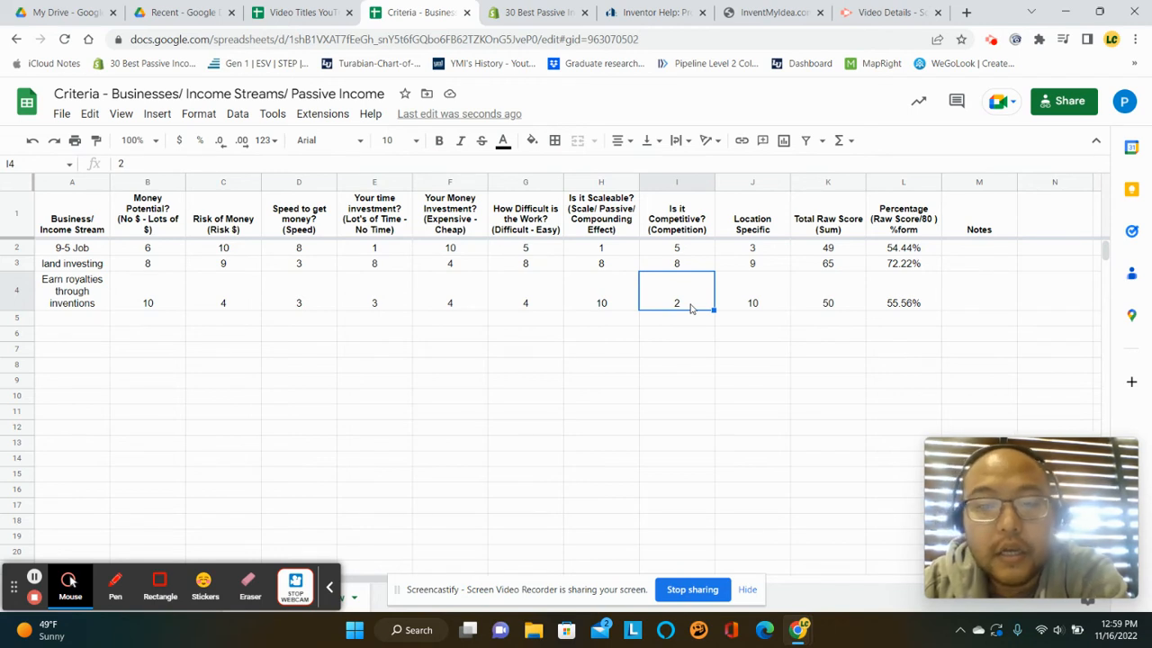
mouse_move(626, 287)
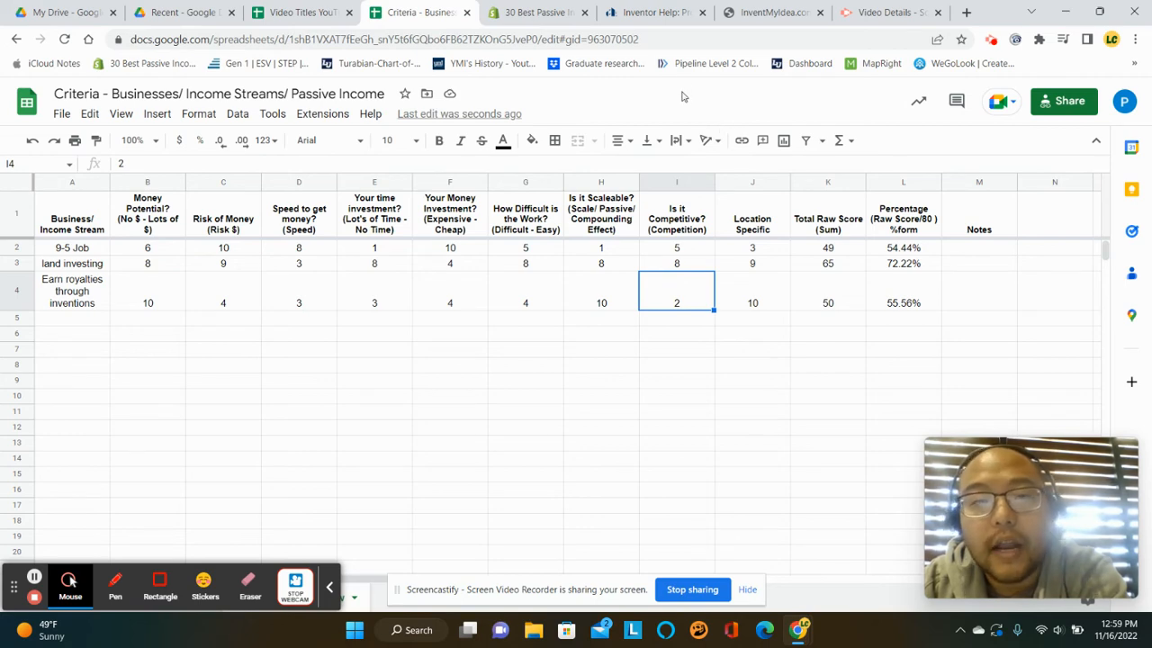
click(655, 11)
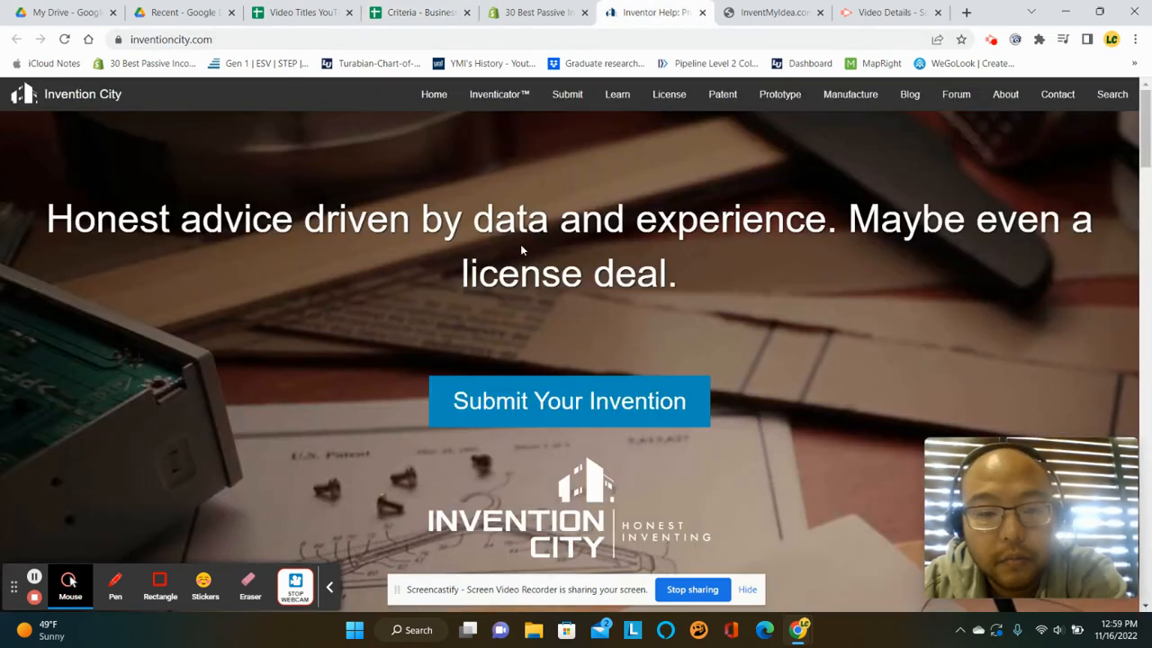
mouse_move(486, 342)
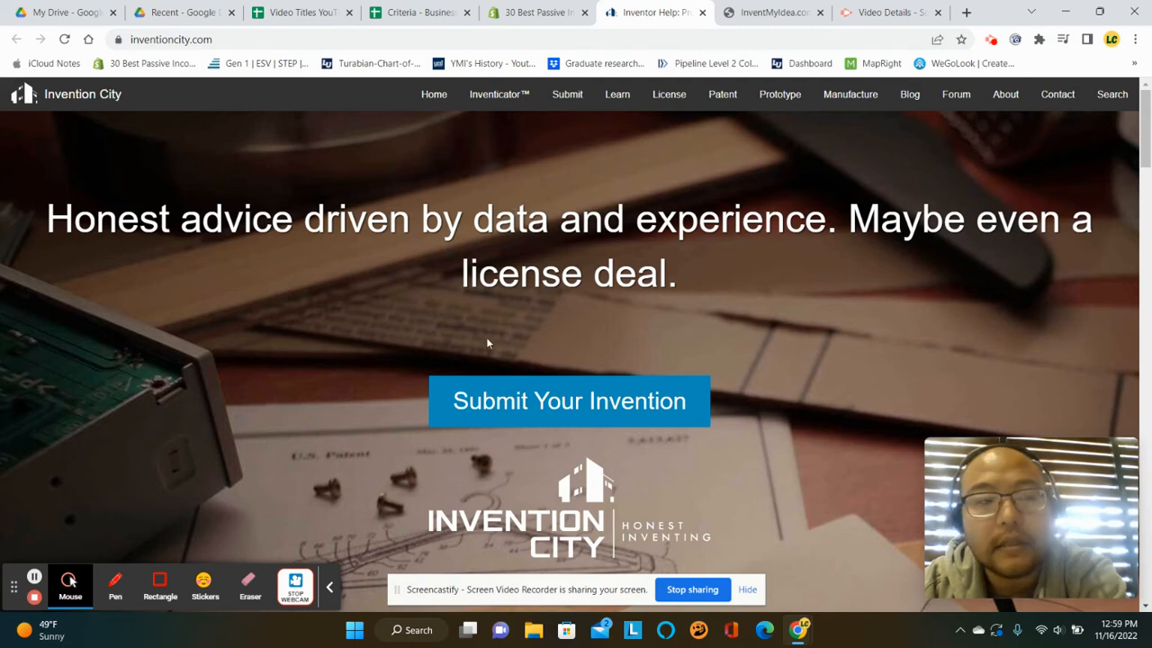
click(418, 11)
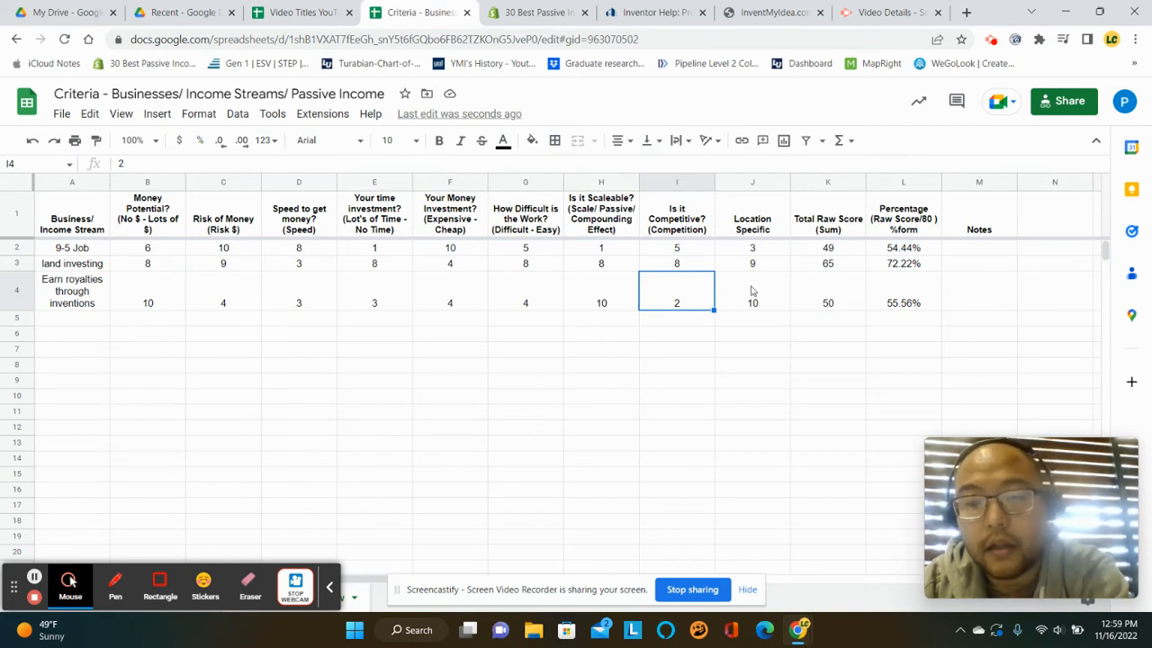
click(752, 291)
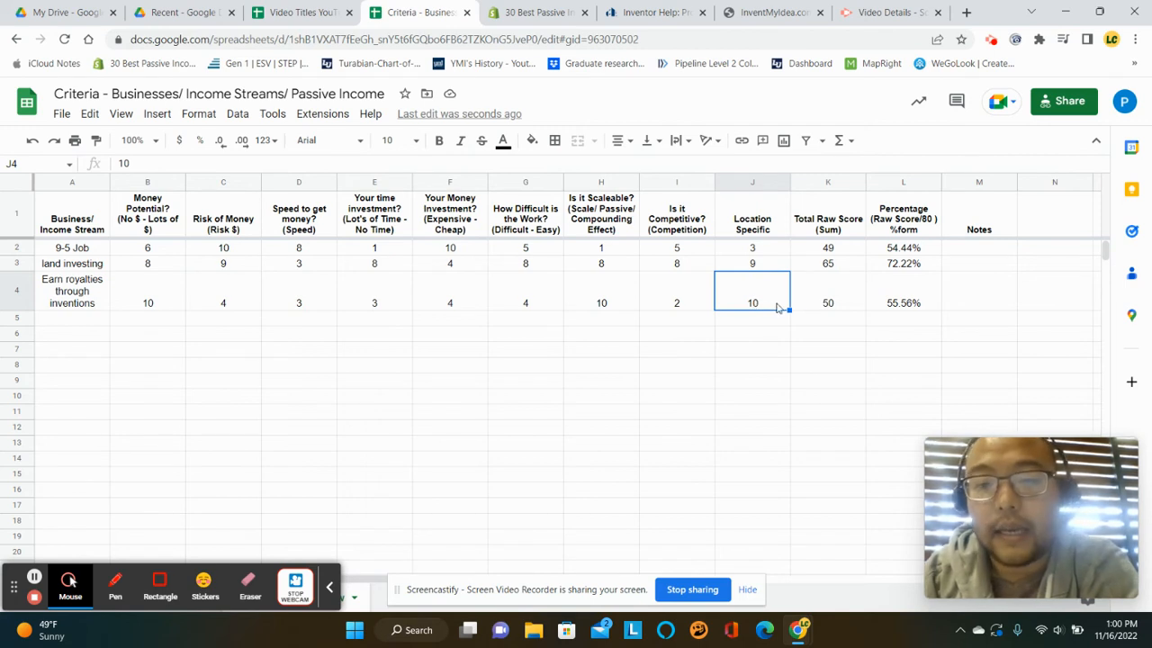
mouse_move(774, 310)
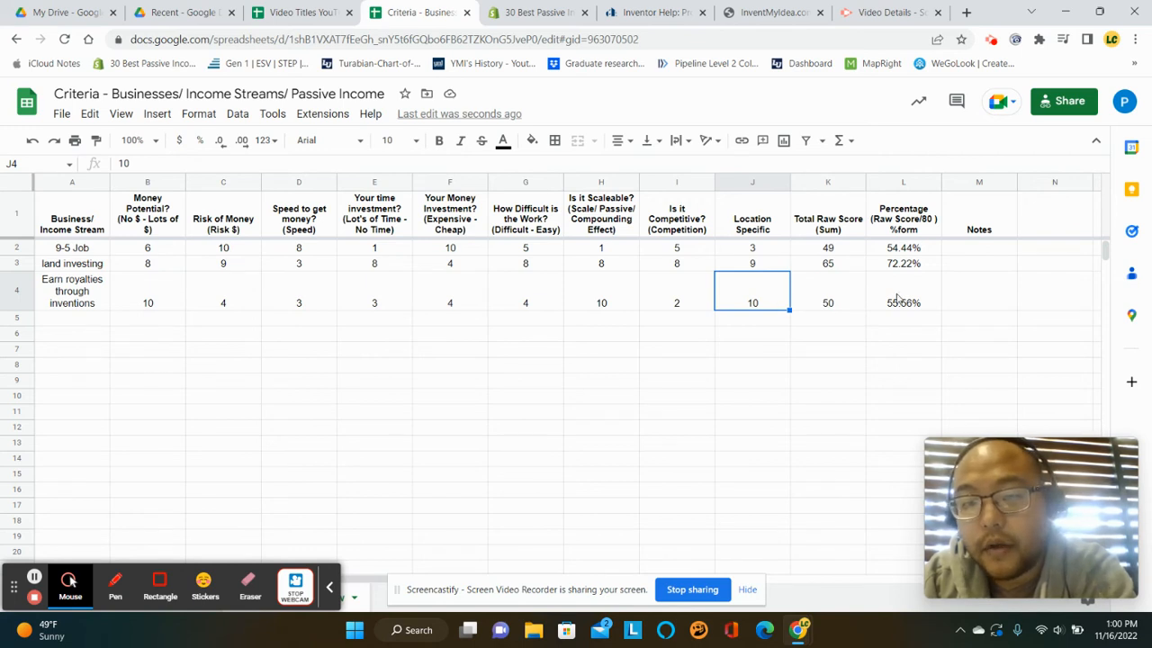
click(903, 303)
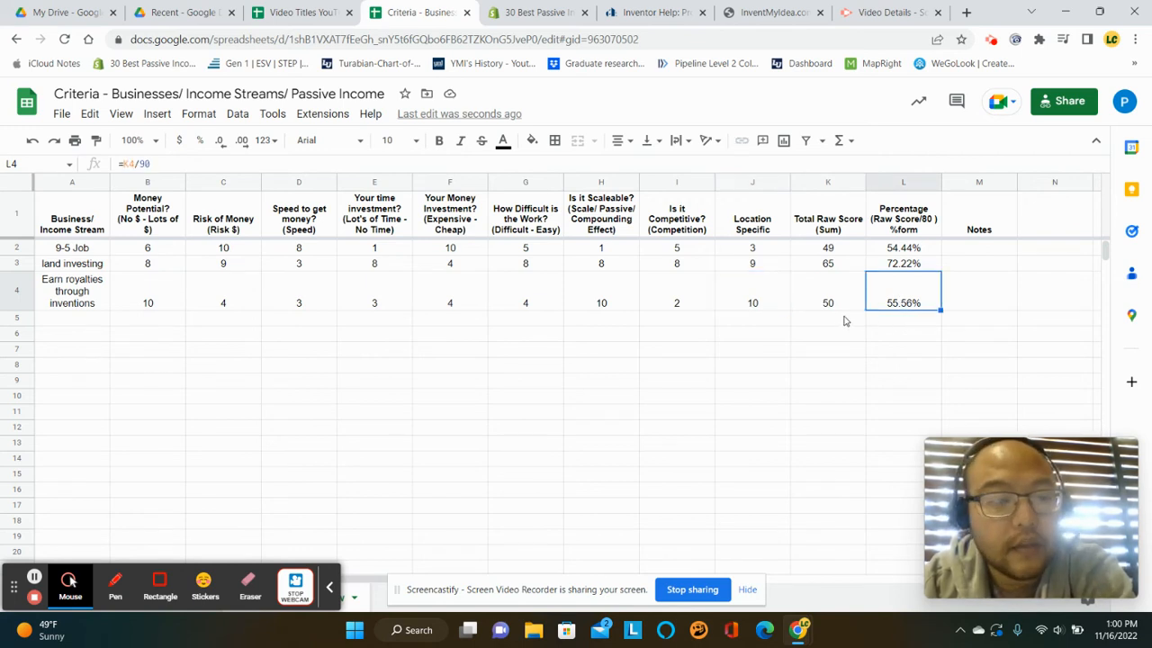
mouse_move(609, 348)
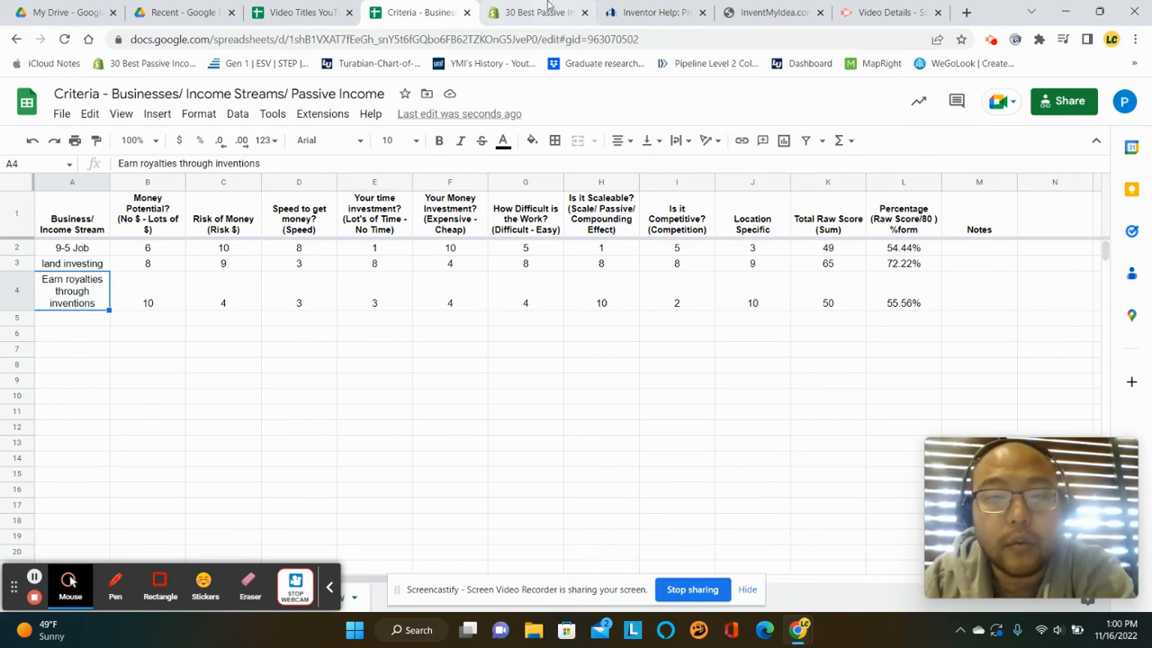
click(655, 11)
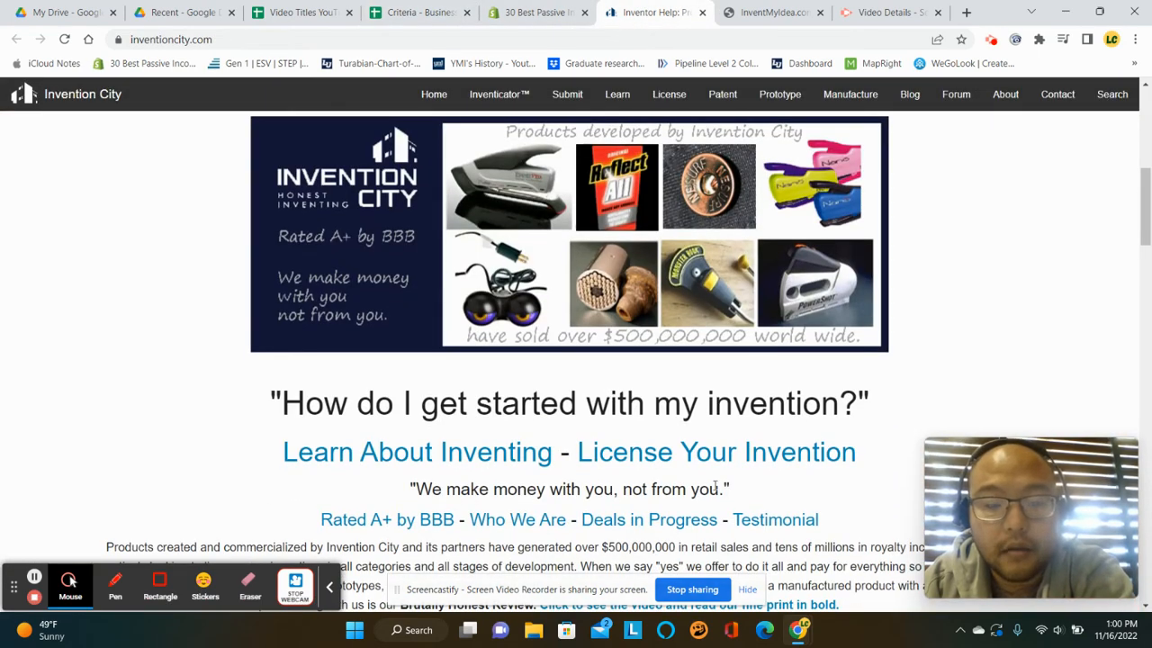
scroll(down, 3)
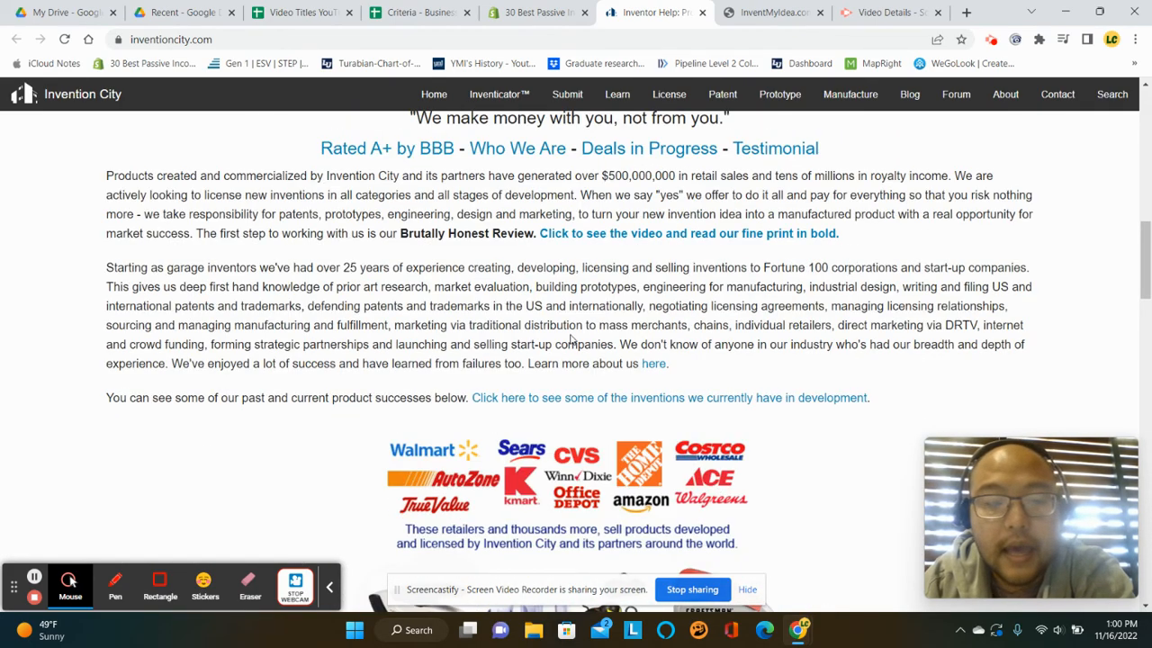
scroll(down, 3)
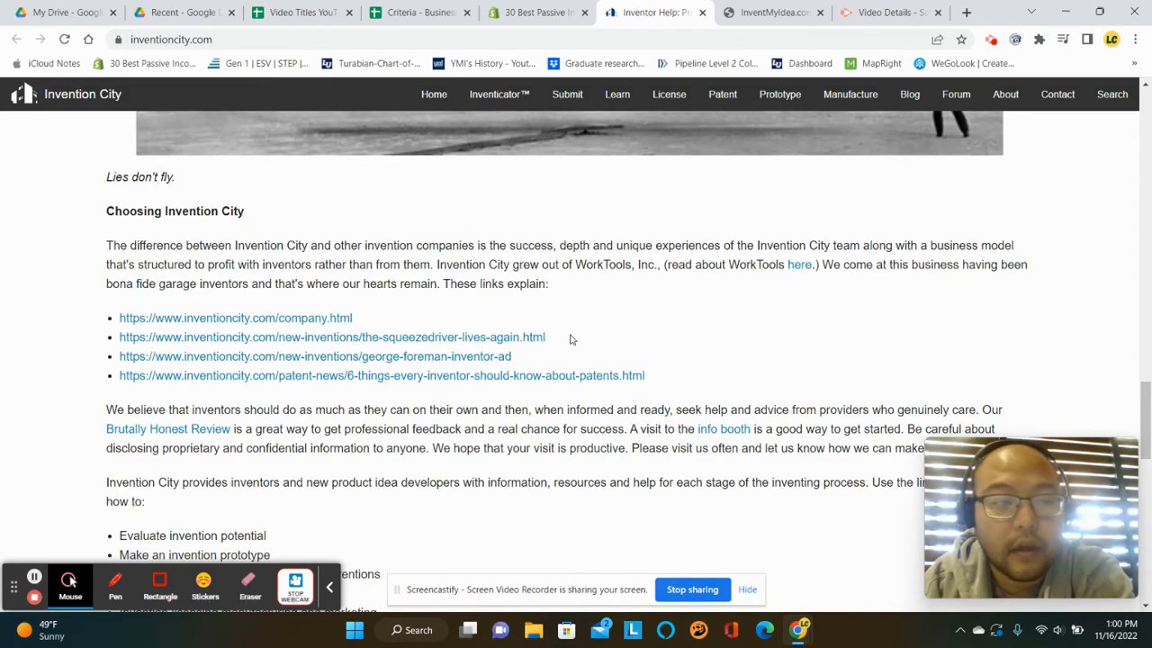
scroll(down, 3)
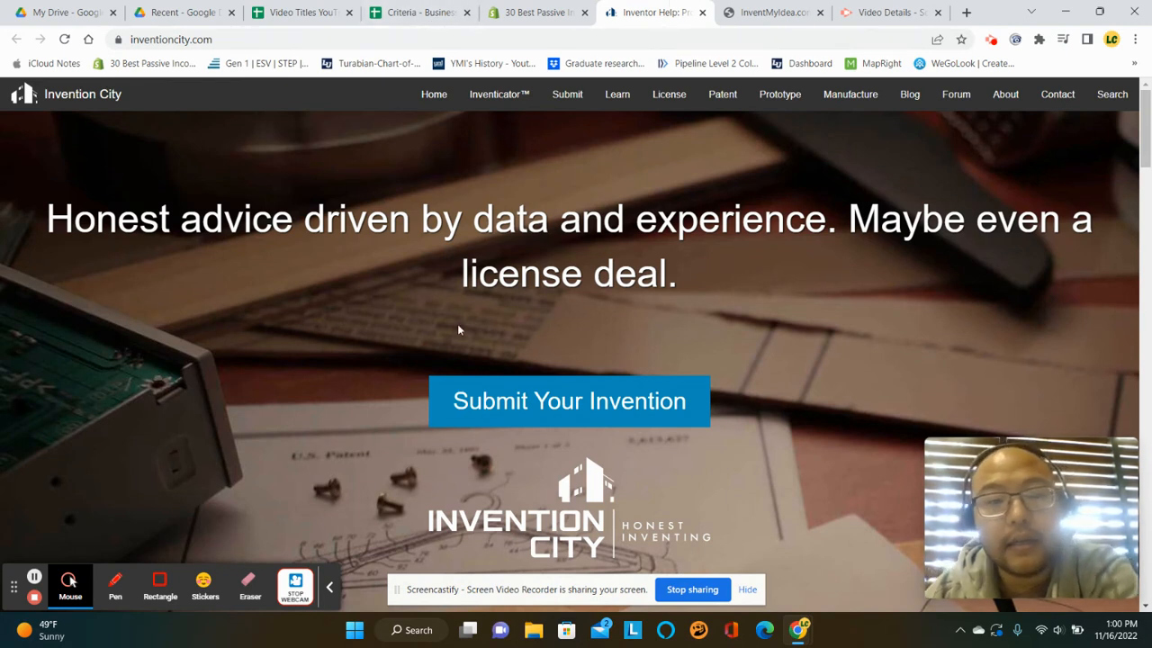
click(417, 11)
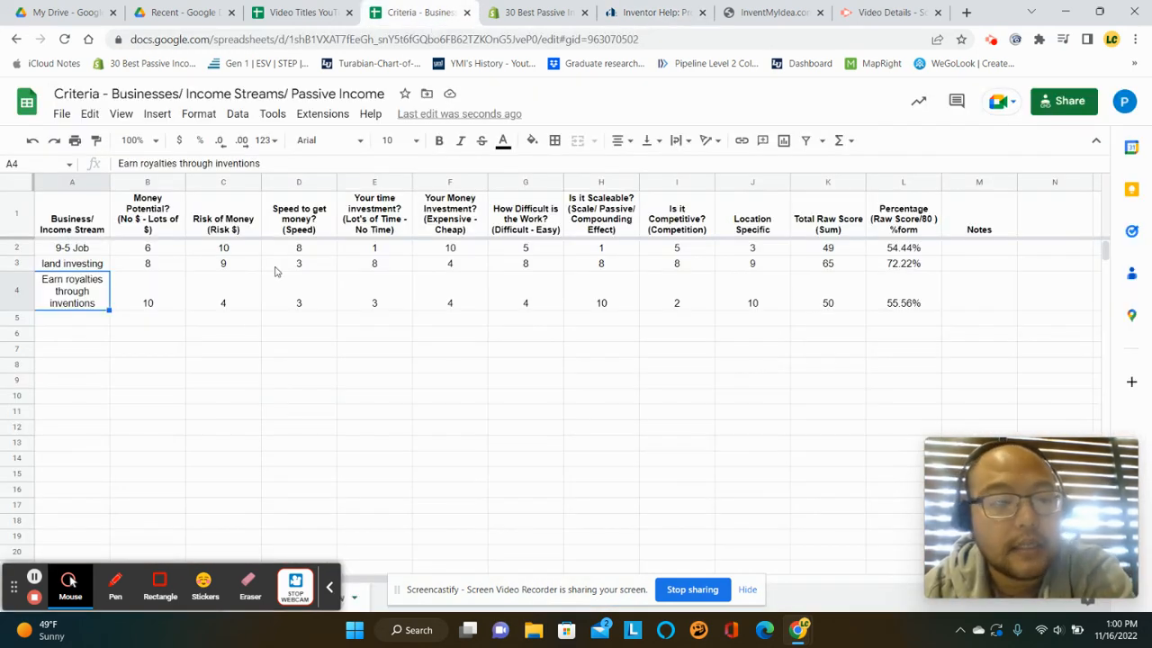
mouse_move(245, 369)
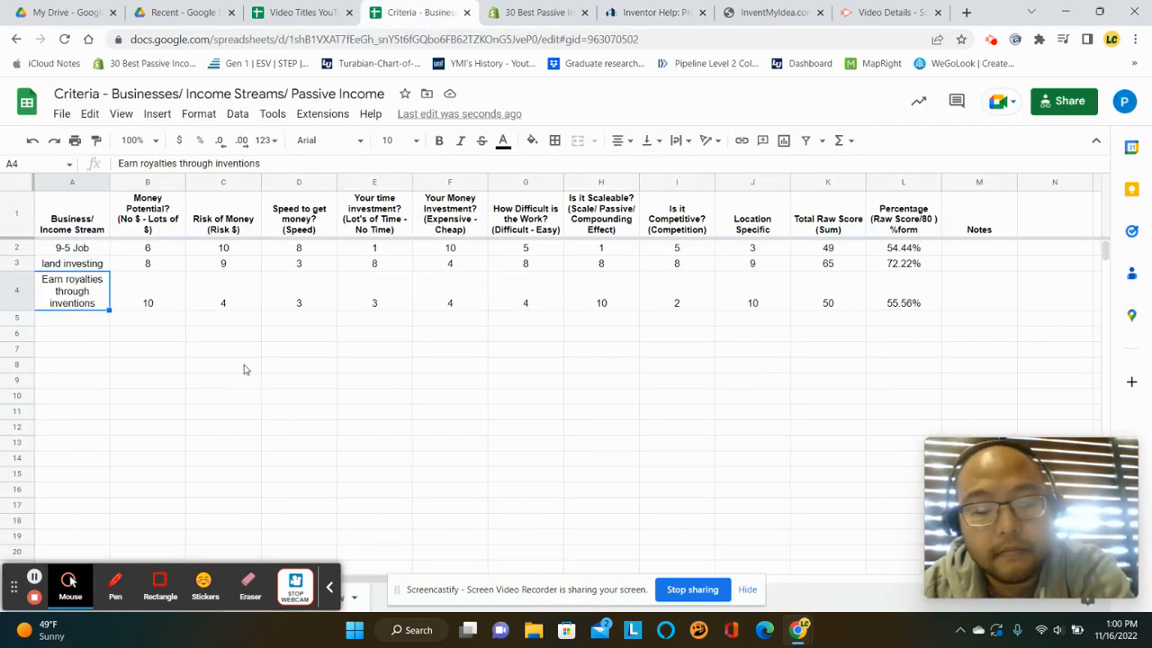